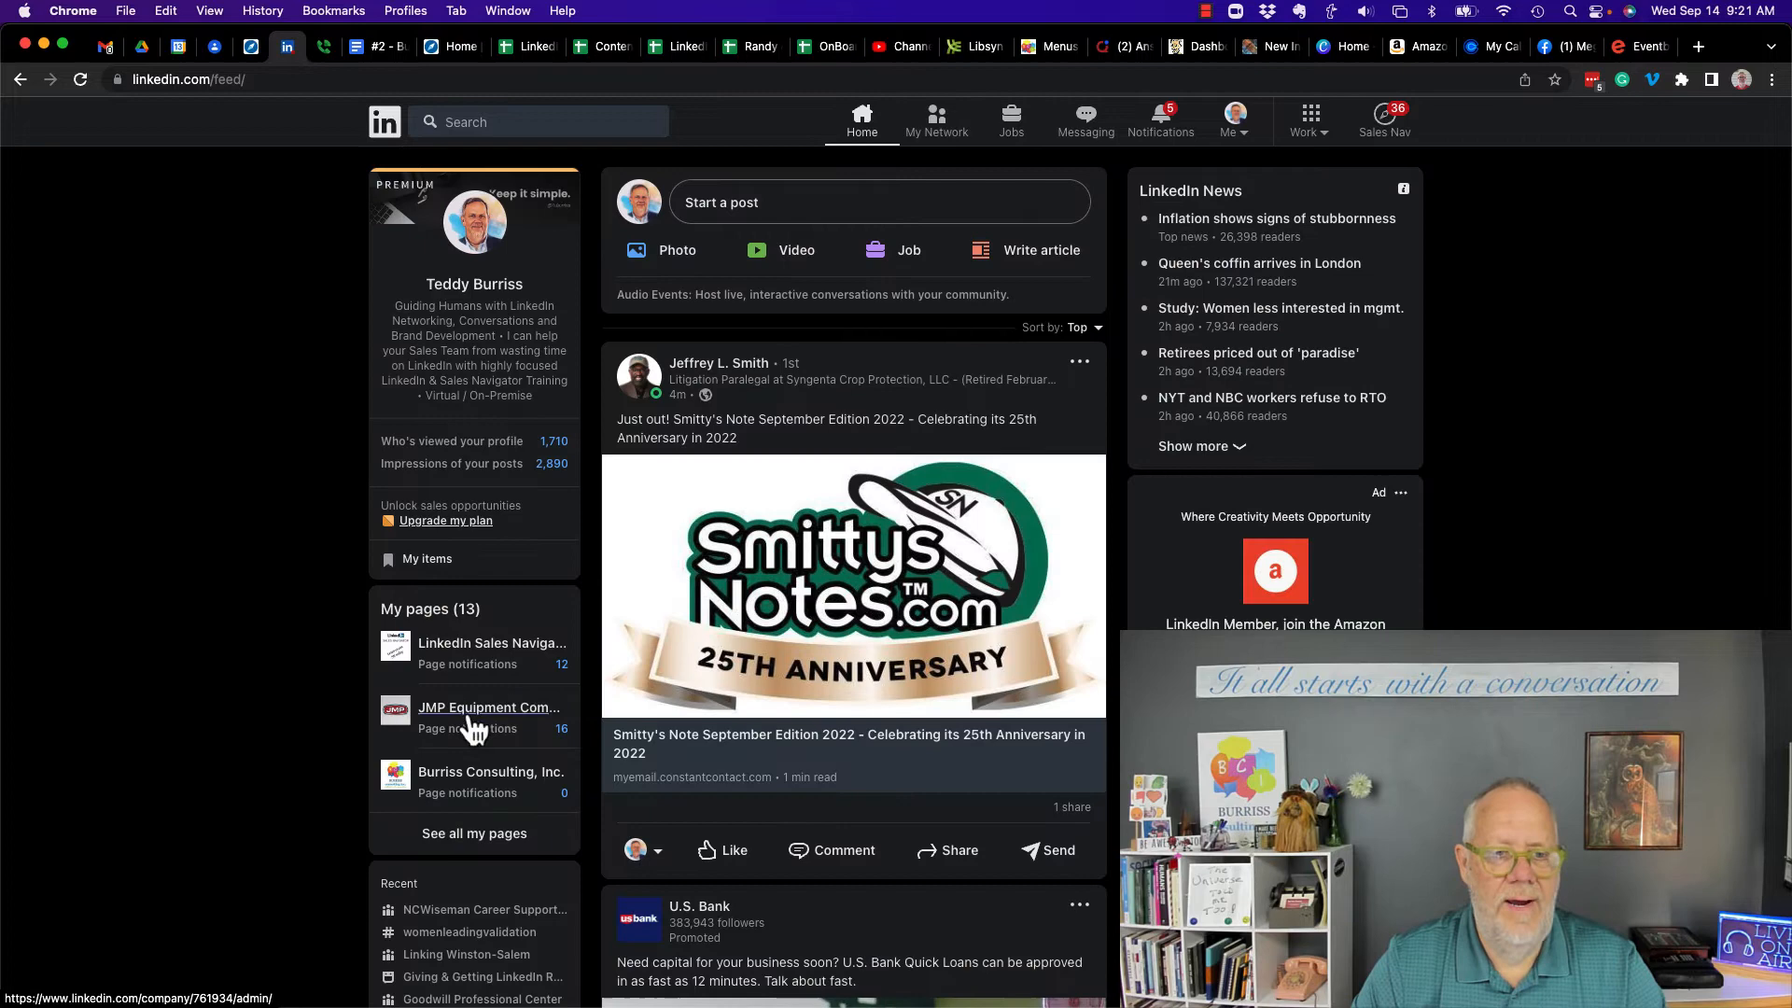
- Open Burriss Consulting, Inc. from My pages and browse its admin analytics and posts
{"action": "left_click", "coordinate": [491, 771]}
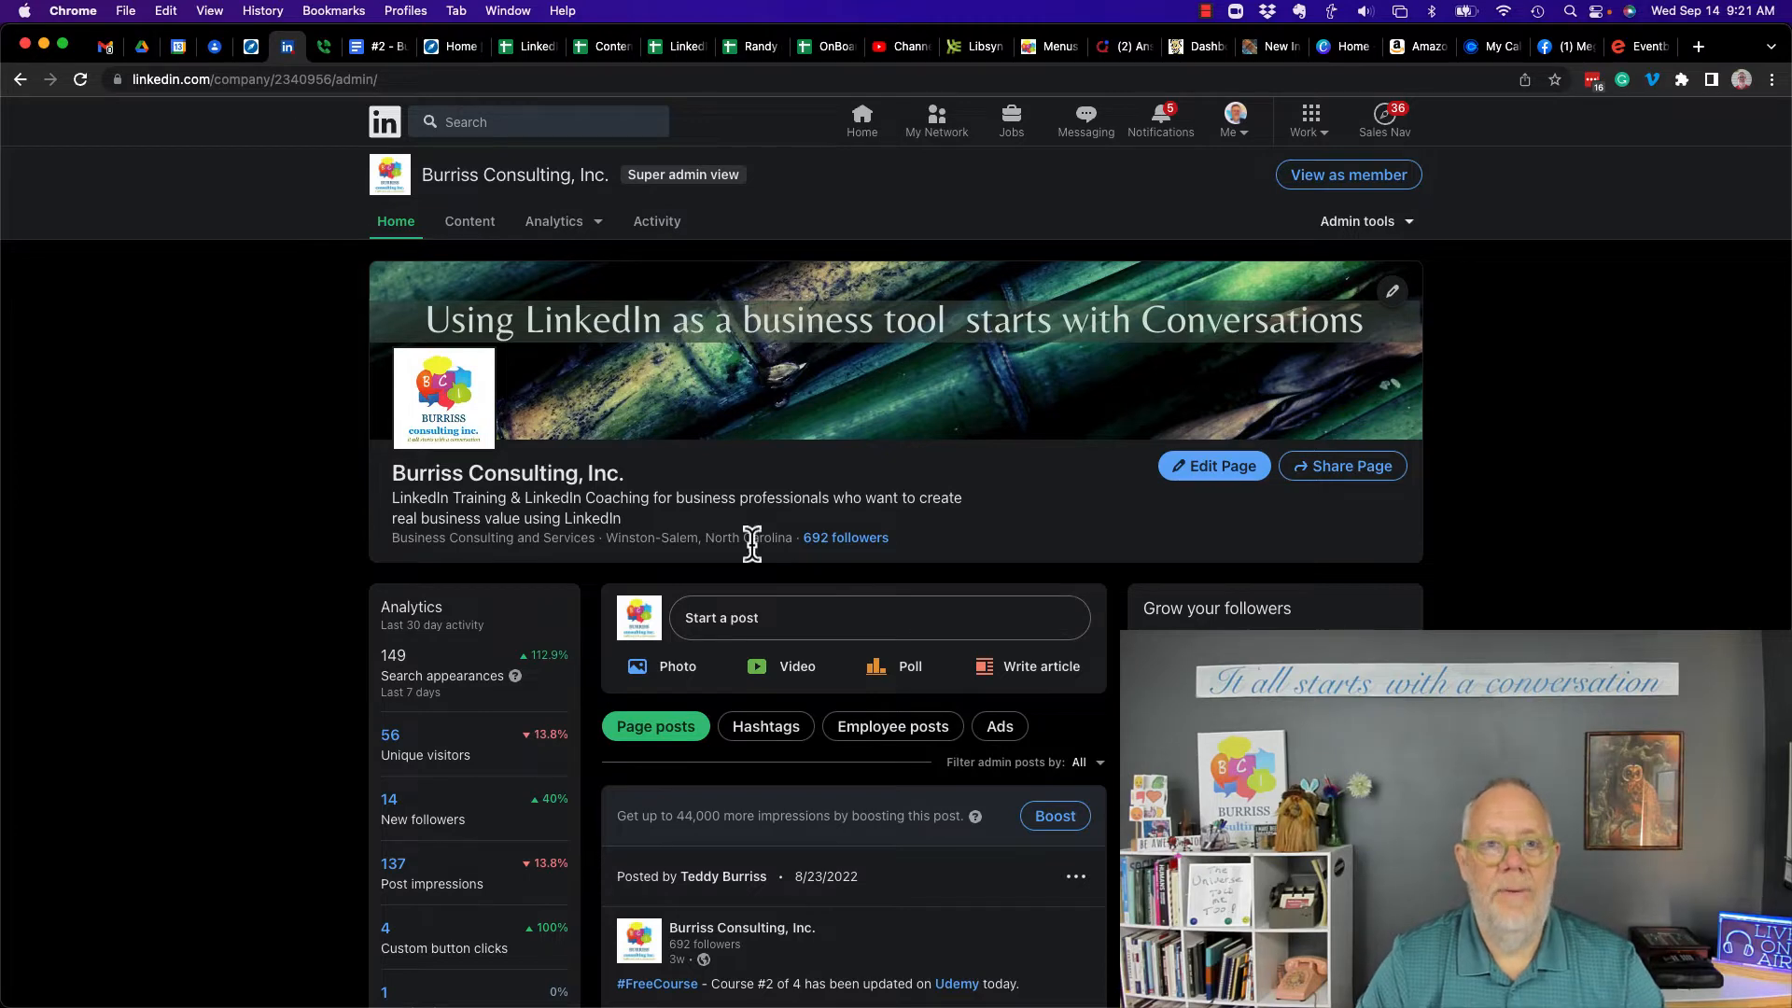
{"action": "mouse_move", "coordinate": [786, 603]}
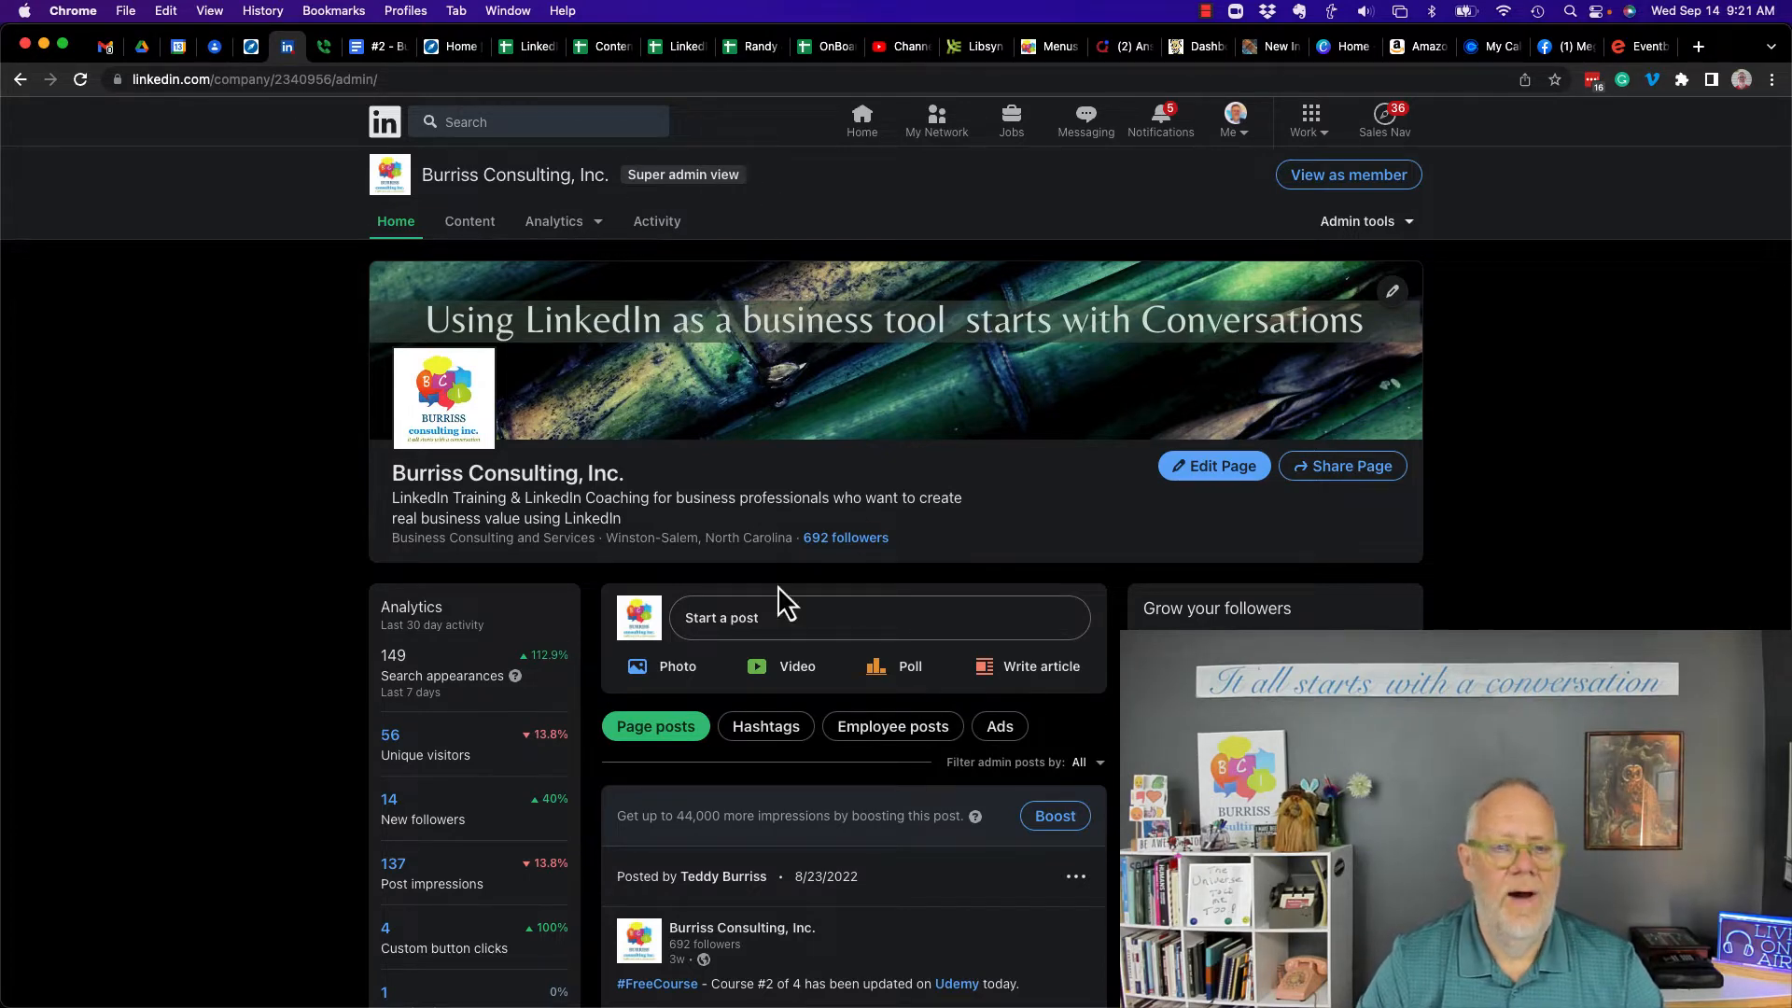
{"action": "scroll", "scroll_direction": "down", "scroll_amount": 3}
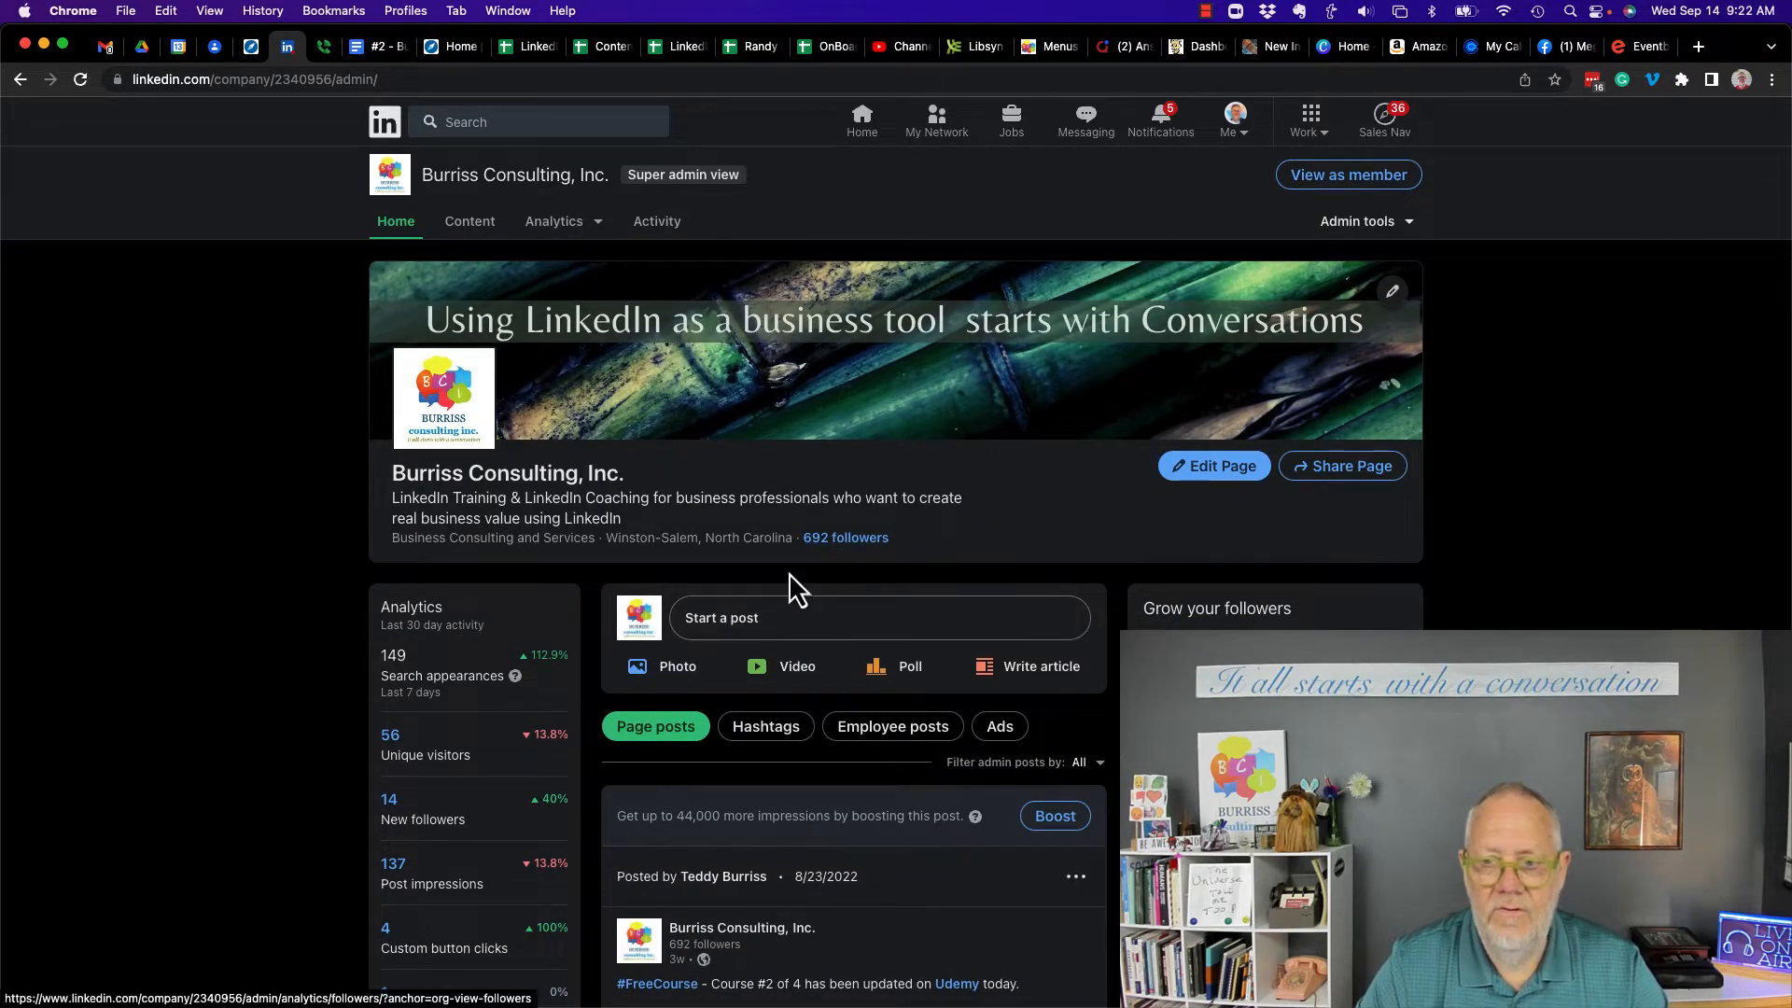
{"action": "scroll", "scroll_direction": "down", "scroll_amount": 3}
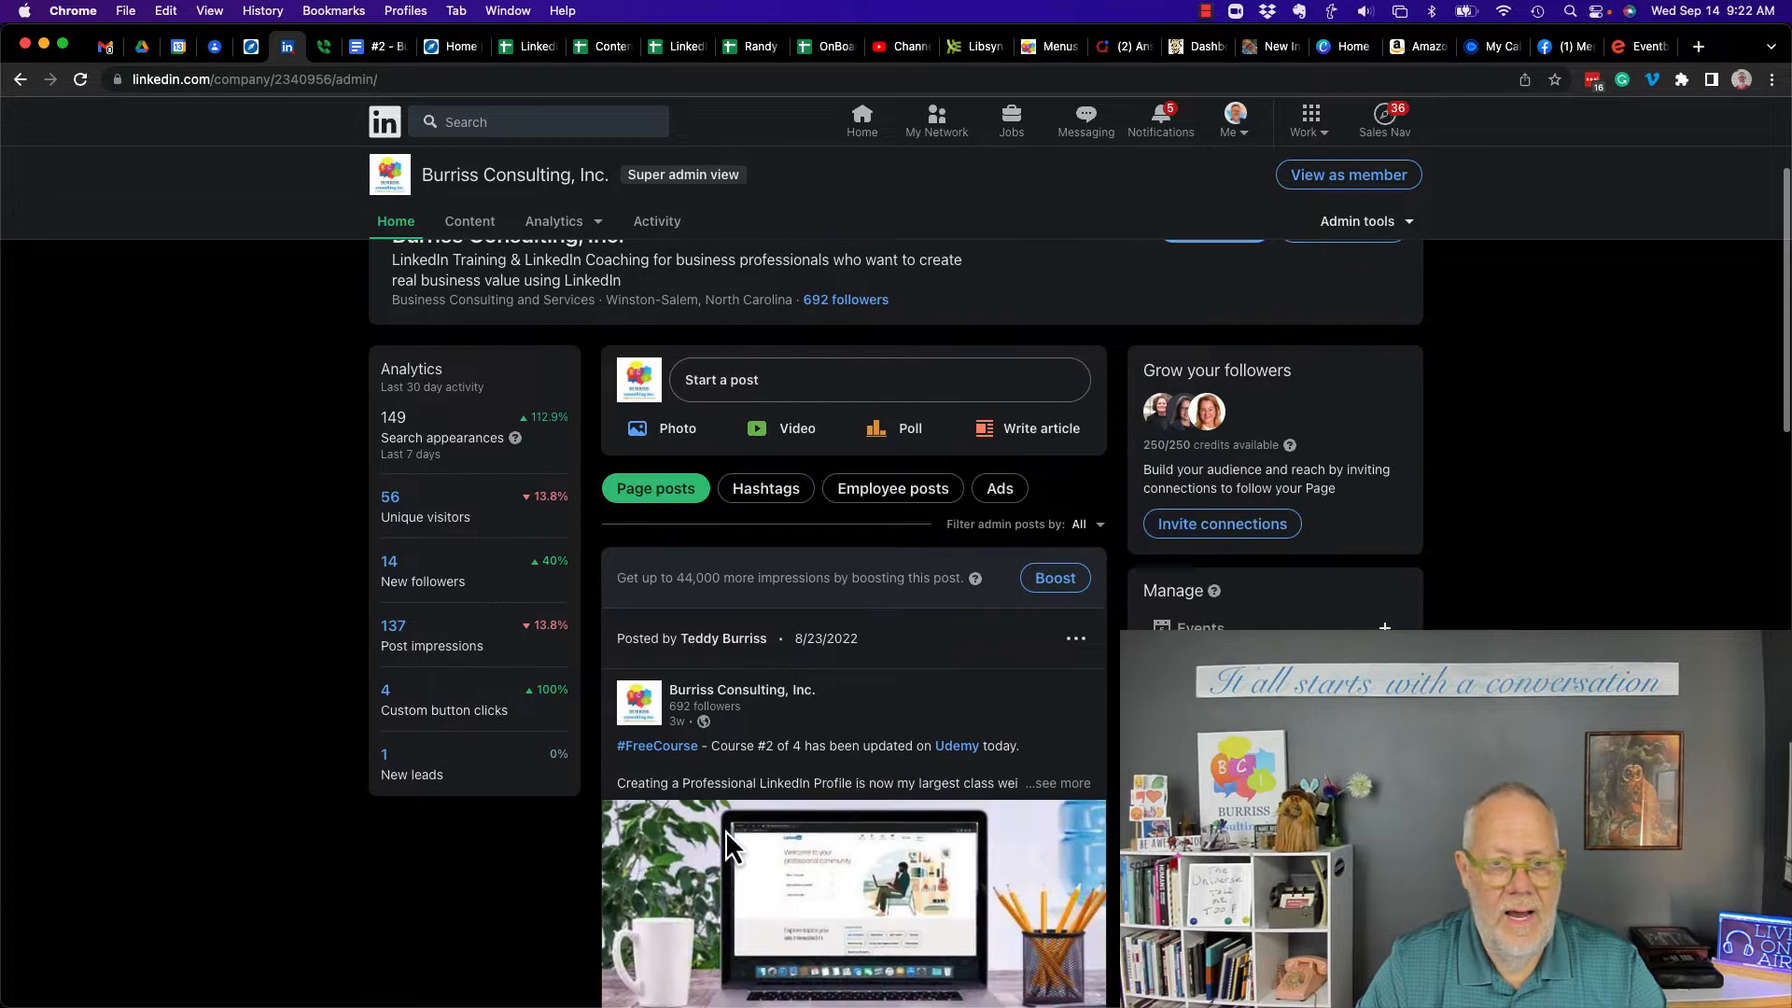
{"action": "scroll", "scroll_direction": "down", "scroll_amount": 3}
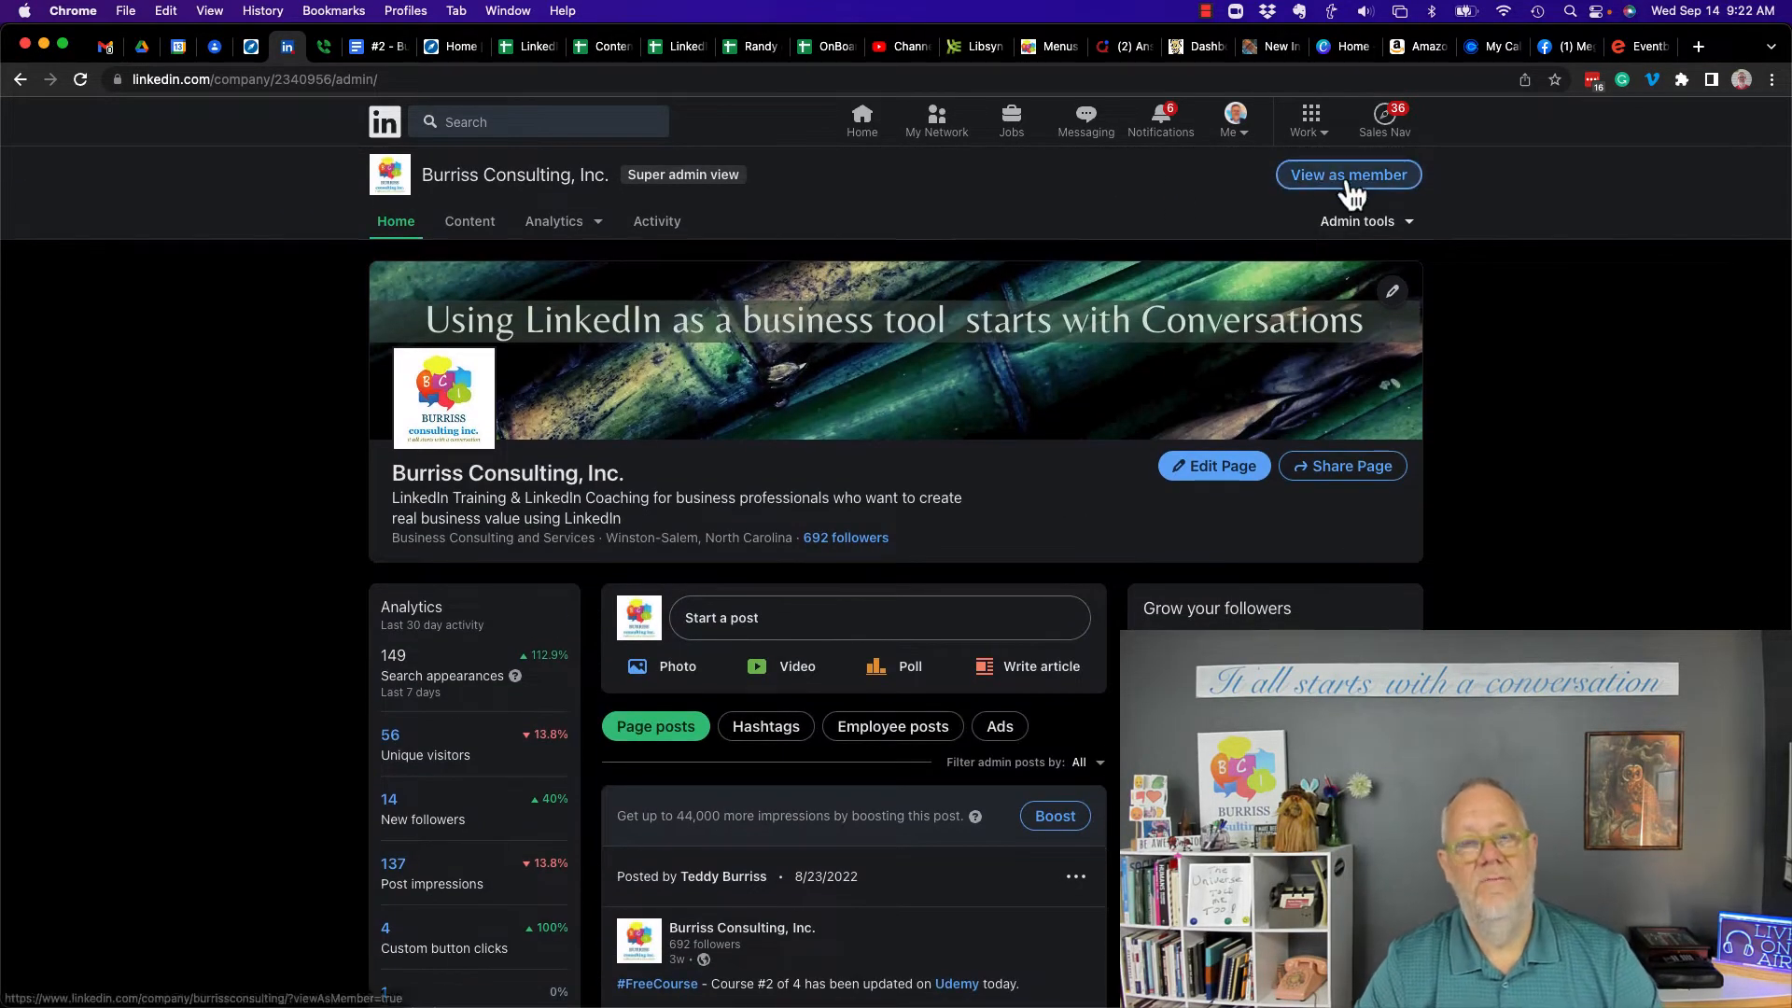
- Switch the Burriss Consulting, Inc. page to member view and list its 4 employees
{"action": "left_click", "coordinate": [1348, 173]}
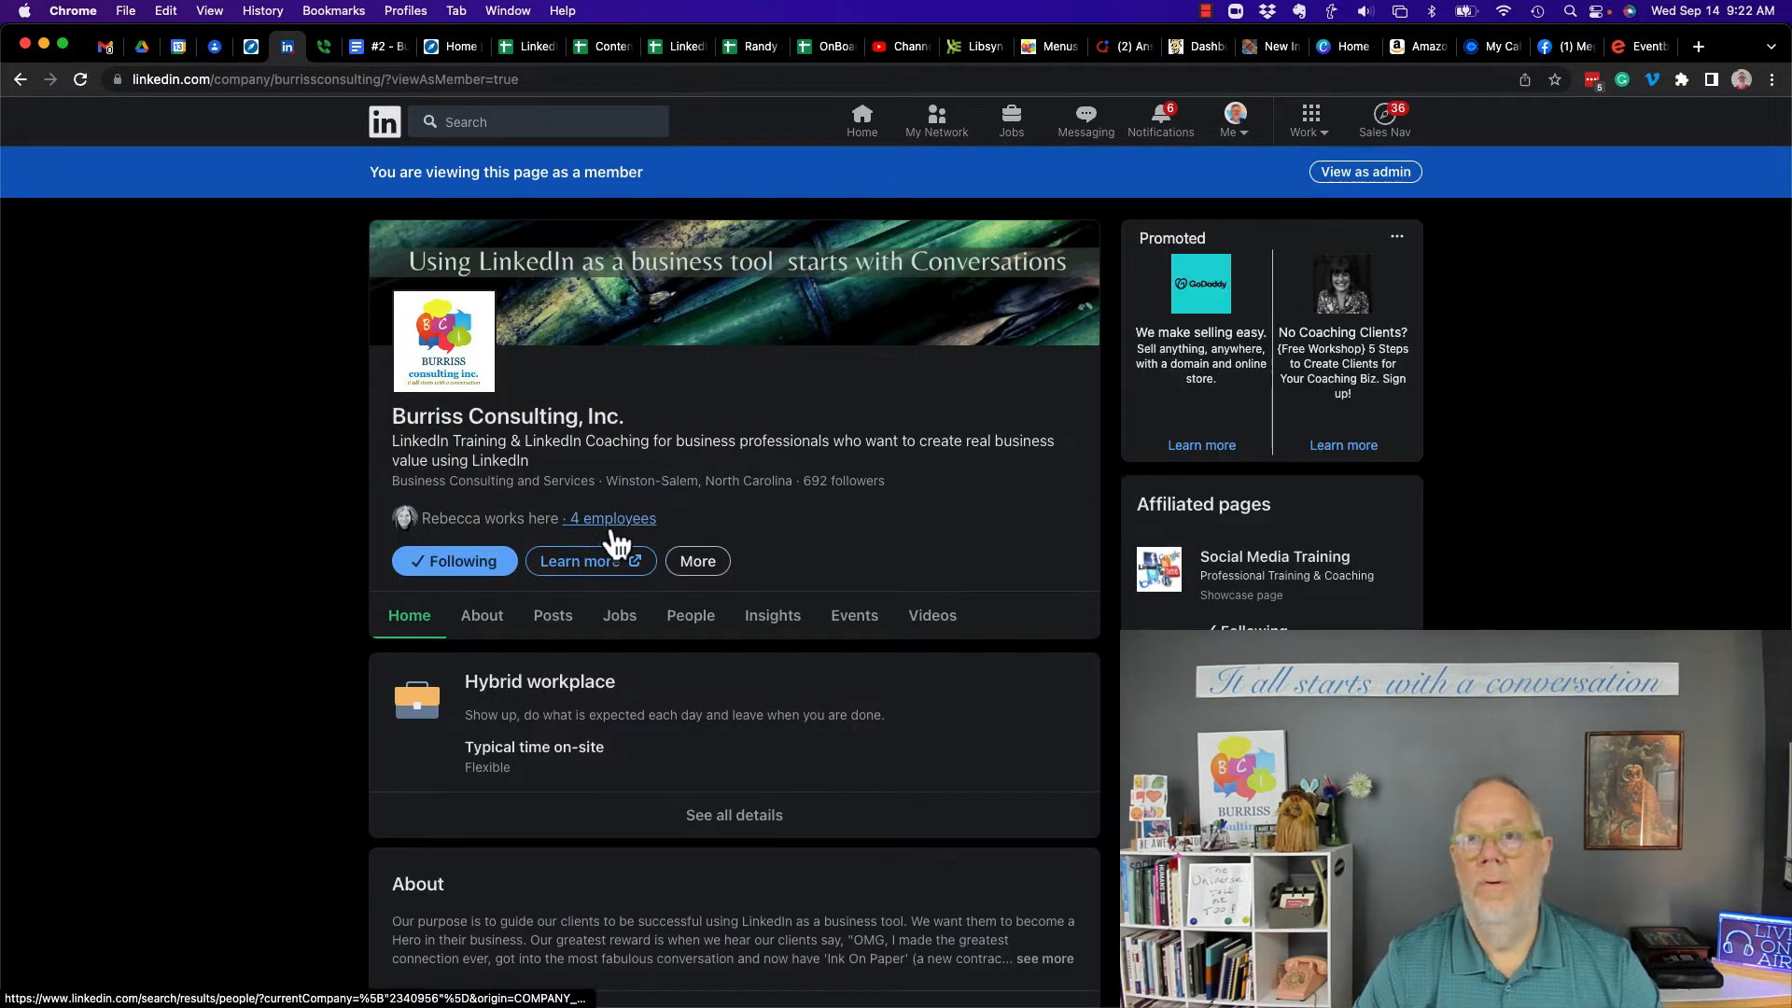
{"action": "left_click", "coordinate": [610, 517]}
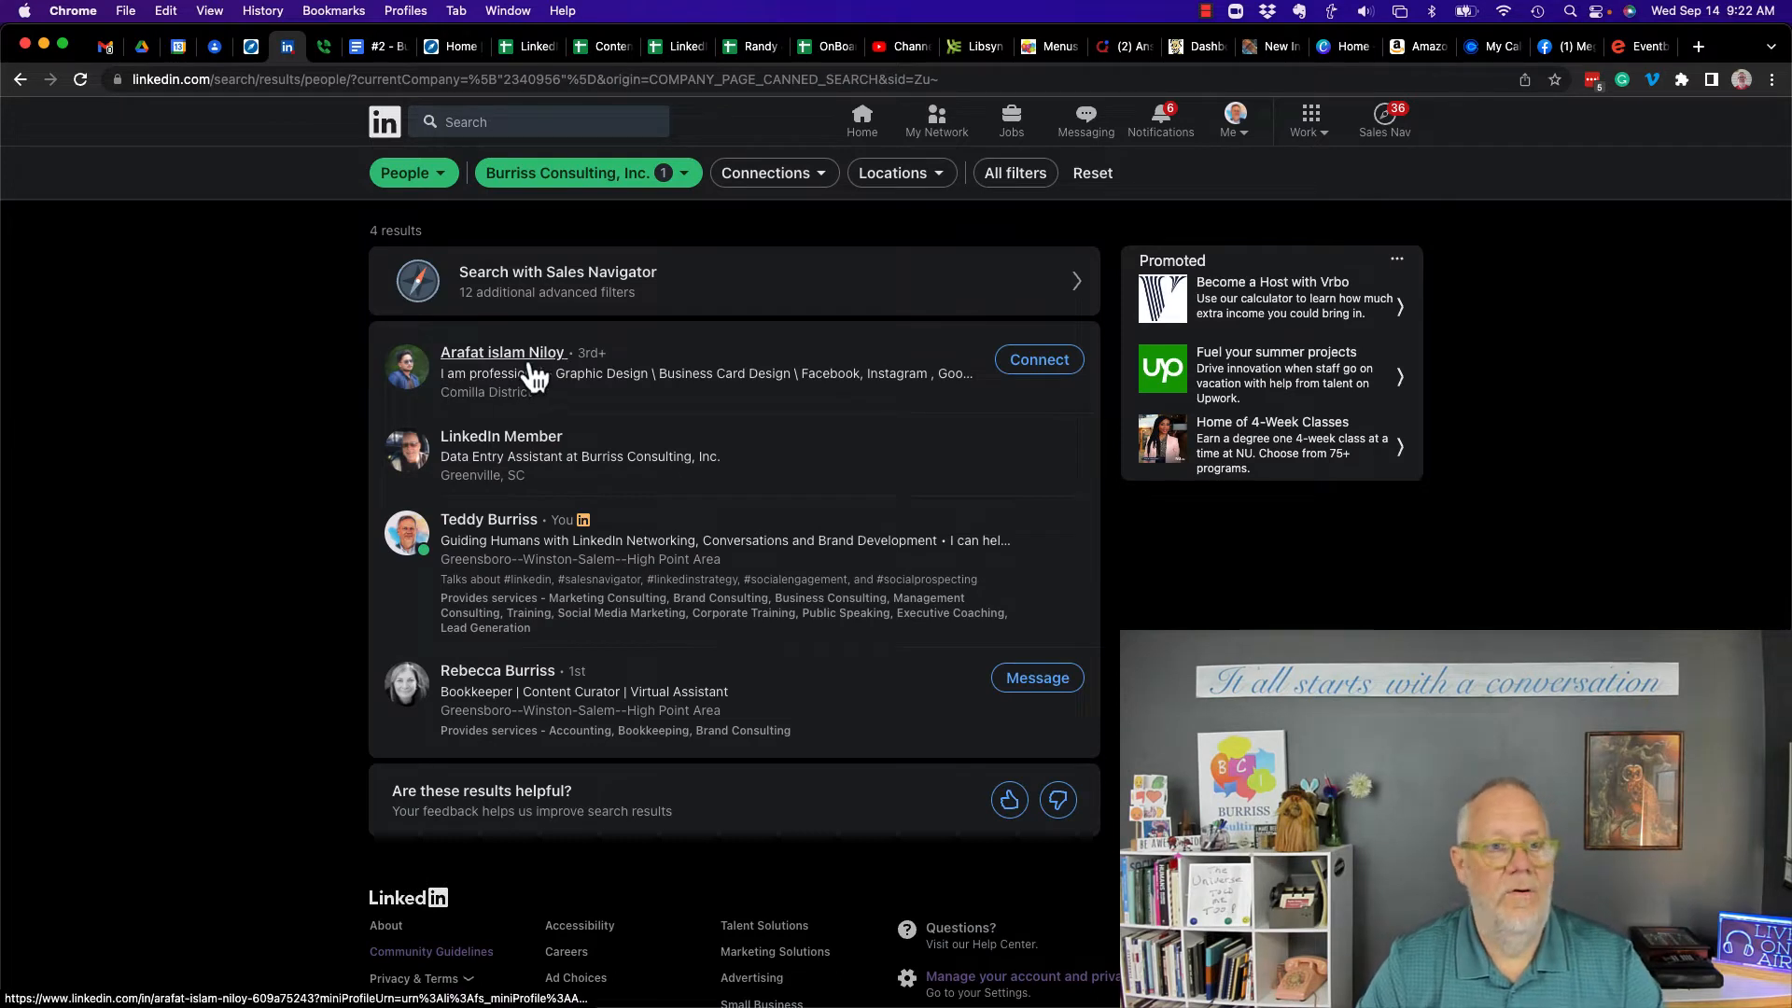
{"action": "mouse_move", "coordinate": [506, 435]}
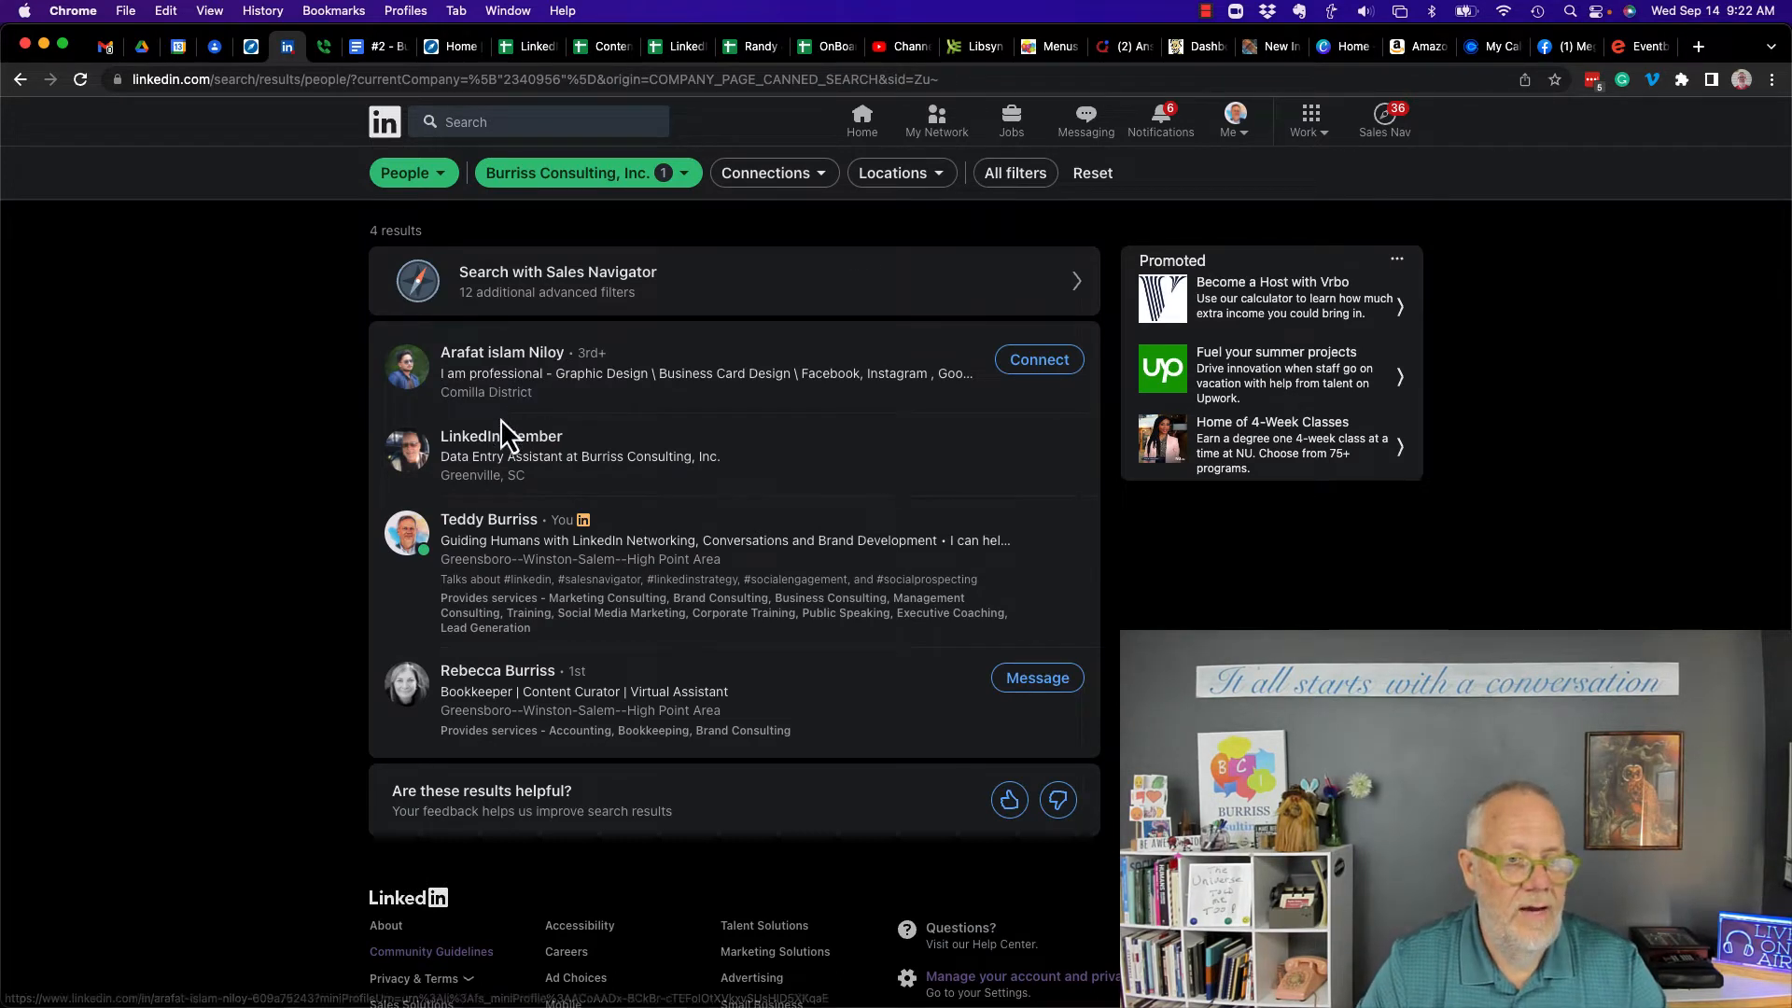
{"action": "mouse_move", "coordinate": [502, 517]}
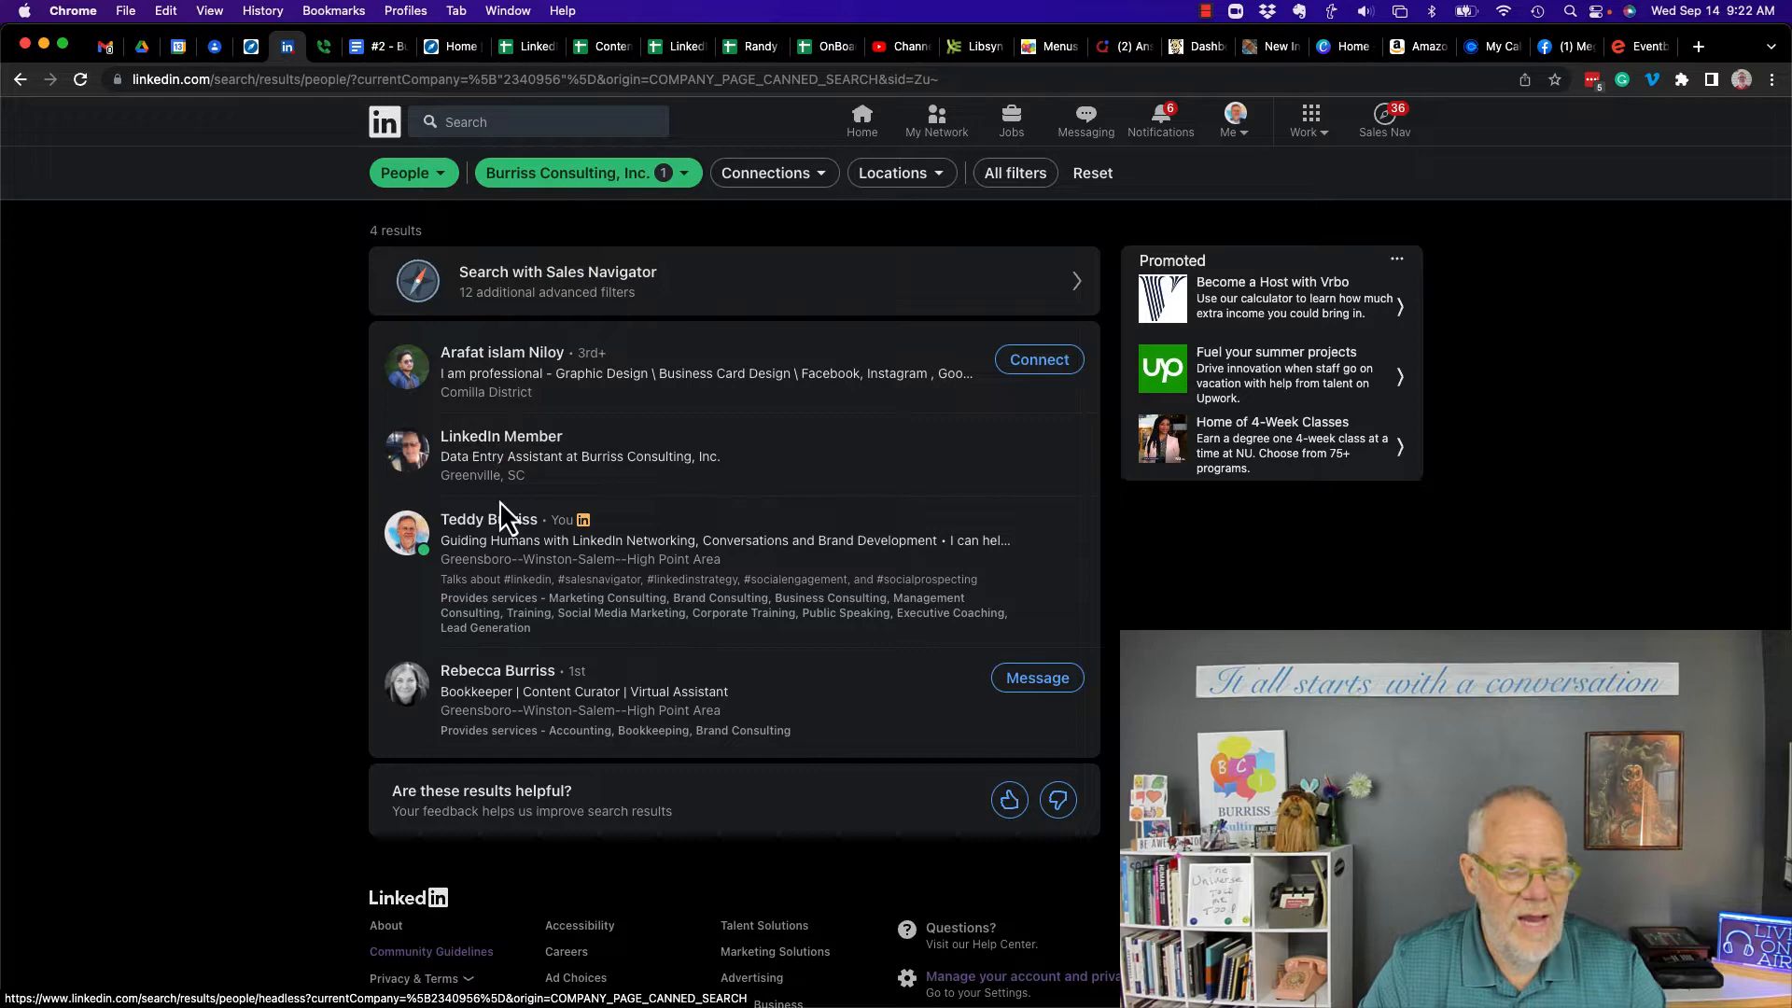
{"action": "mouse_move", "coordinate": [594, 377]}
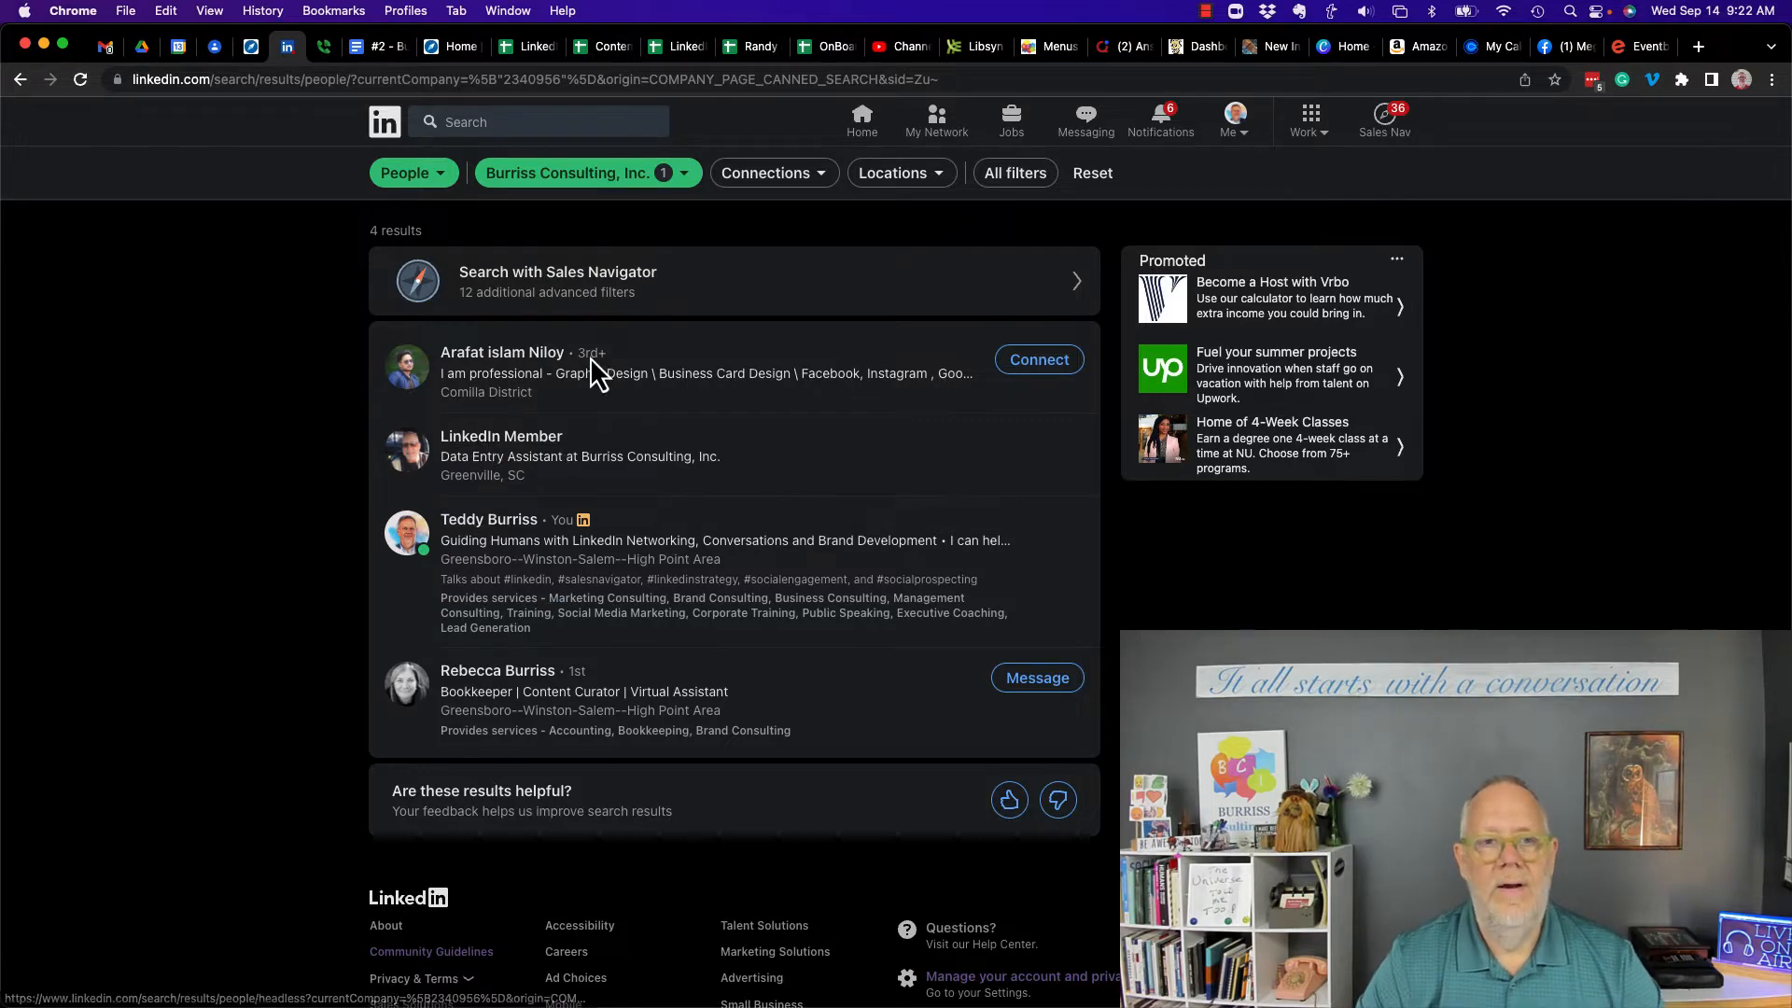
{"action": "mouse_move", "coordinate": [521, 451]}
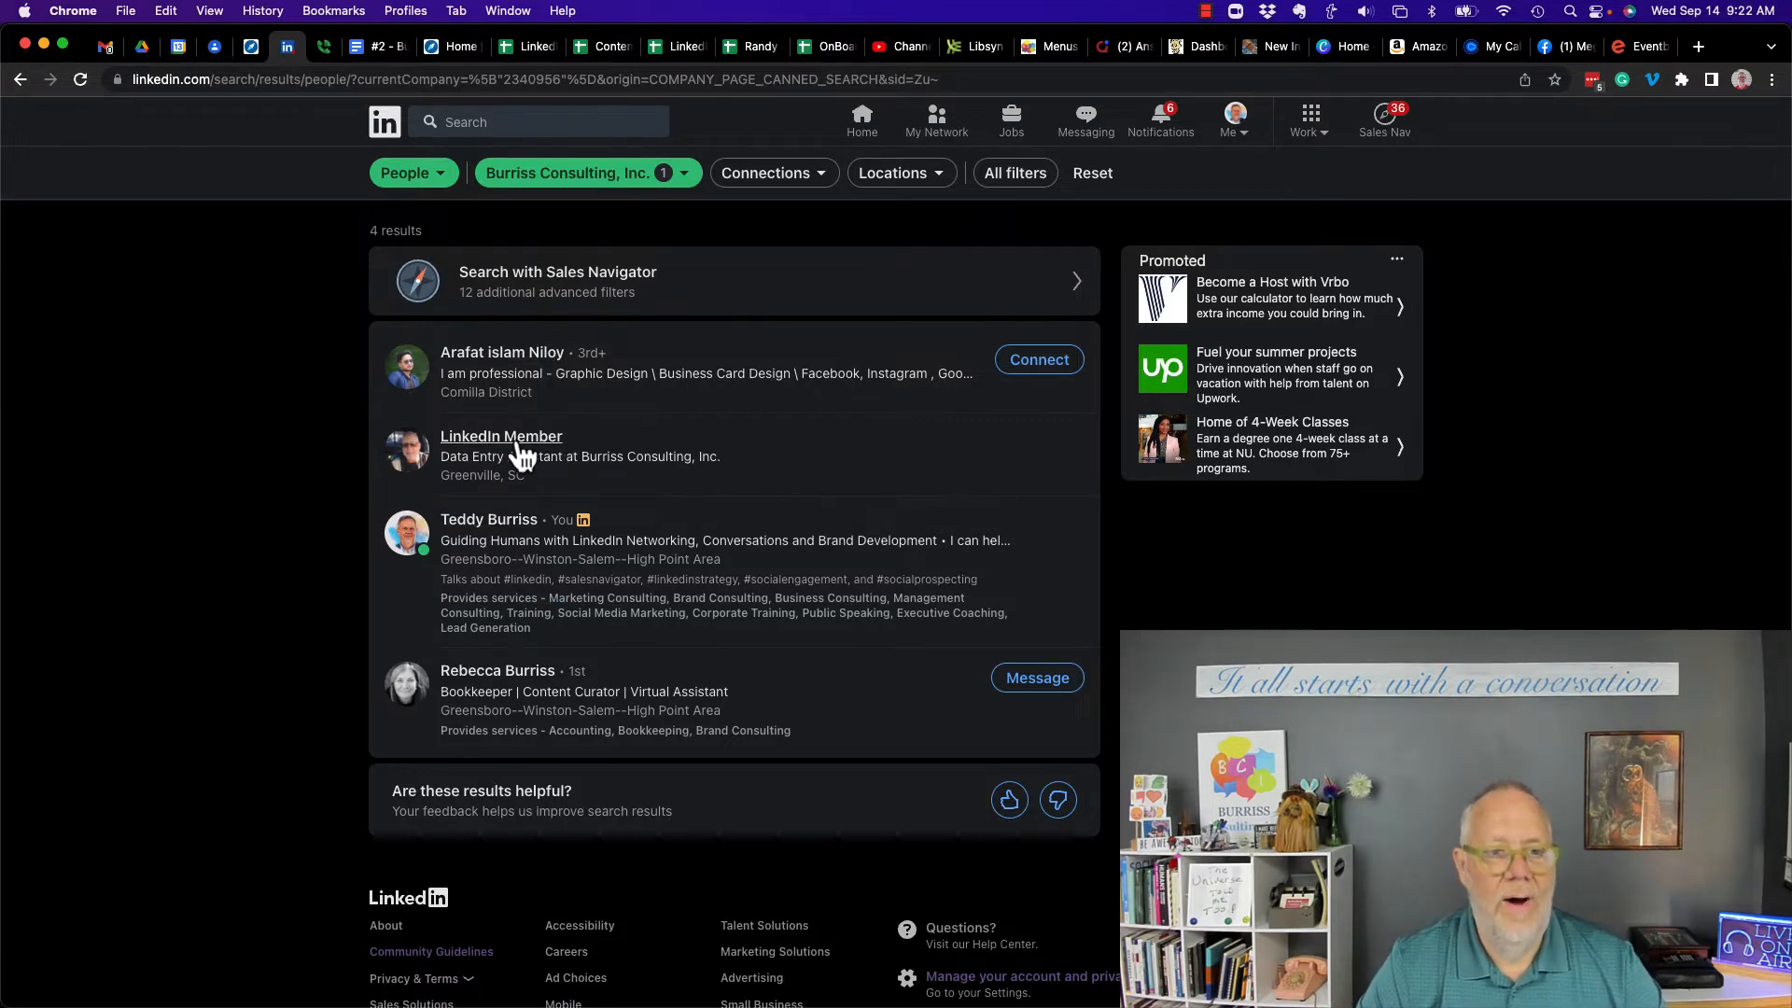
- Try the anonymous LinkedIn Member profile, dismiss the no-access notice, and view the first employee's profile
{"action": "left_click", "coordinate": [500, 435]}
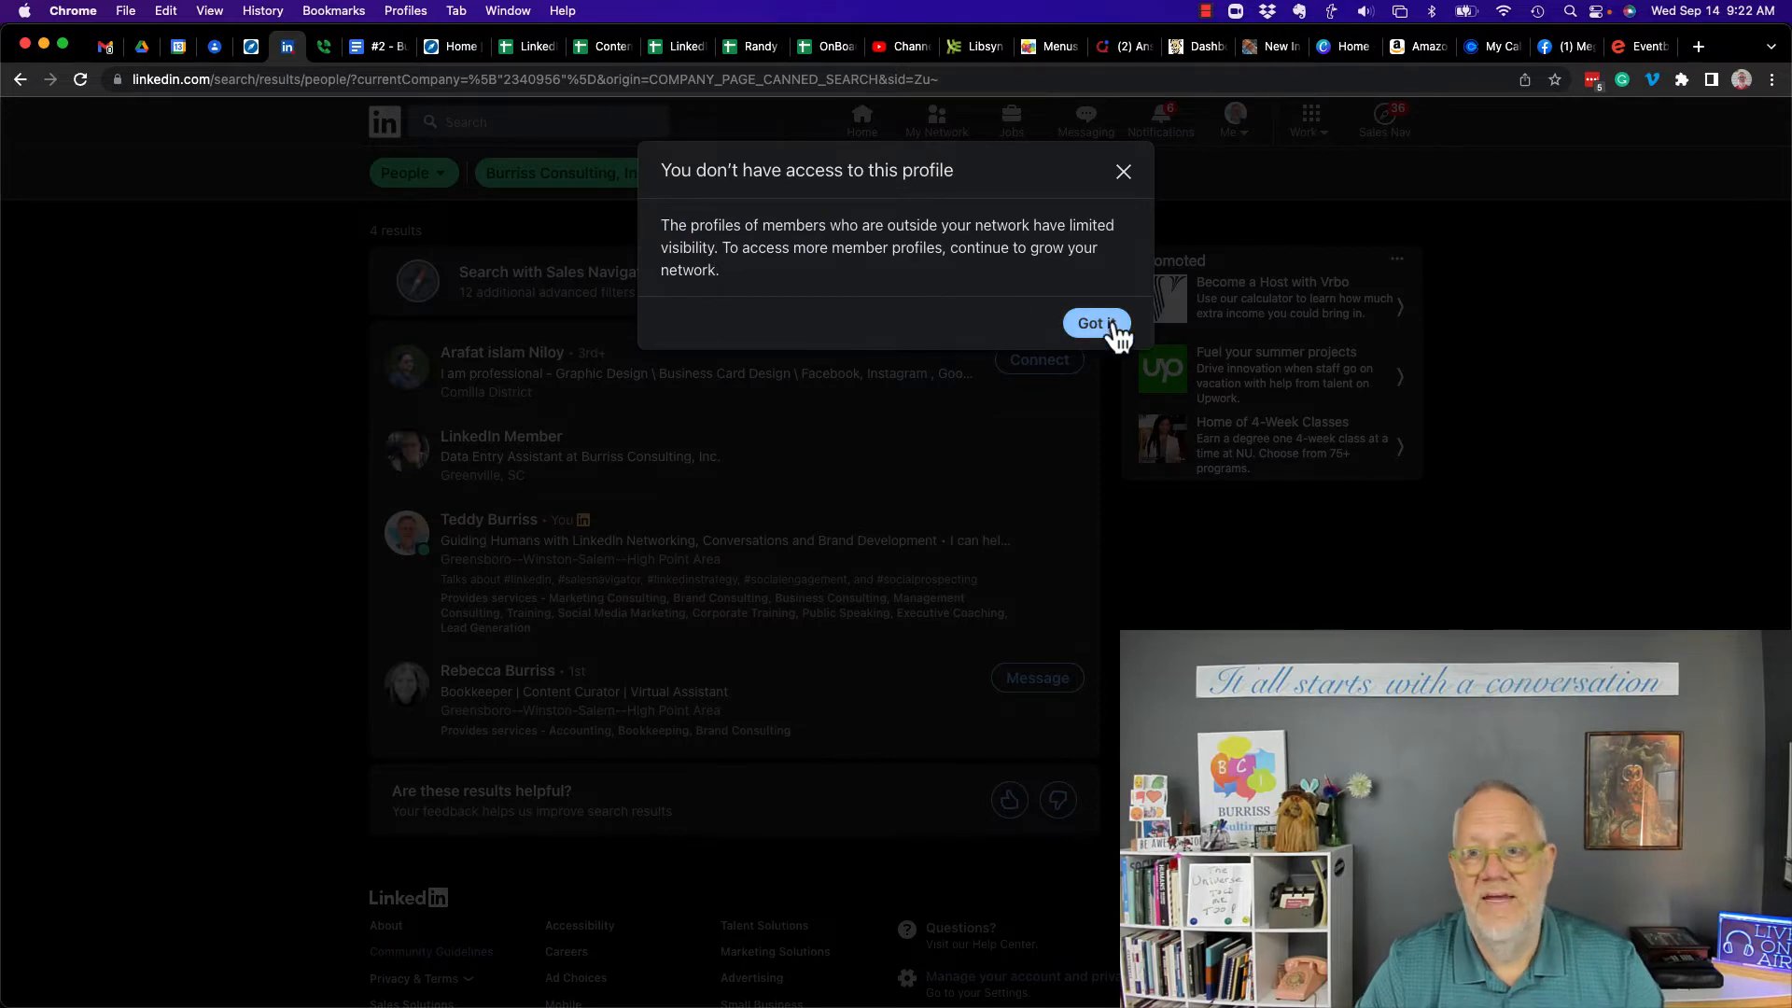
{"action": "left_click", "coordinate": [1095, 323]}
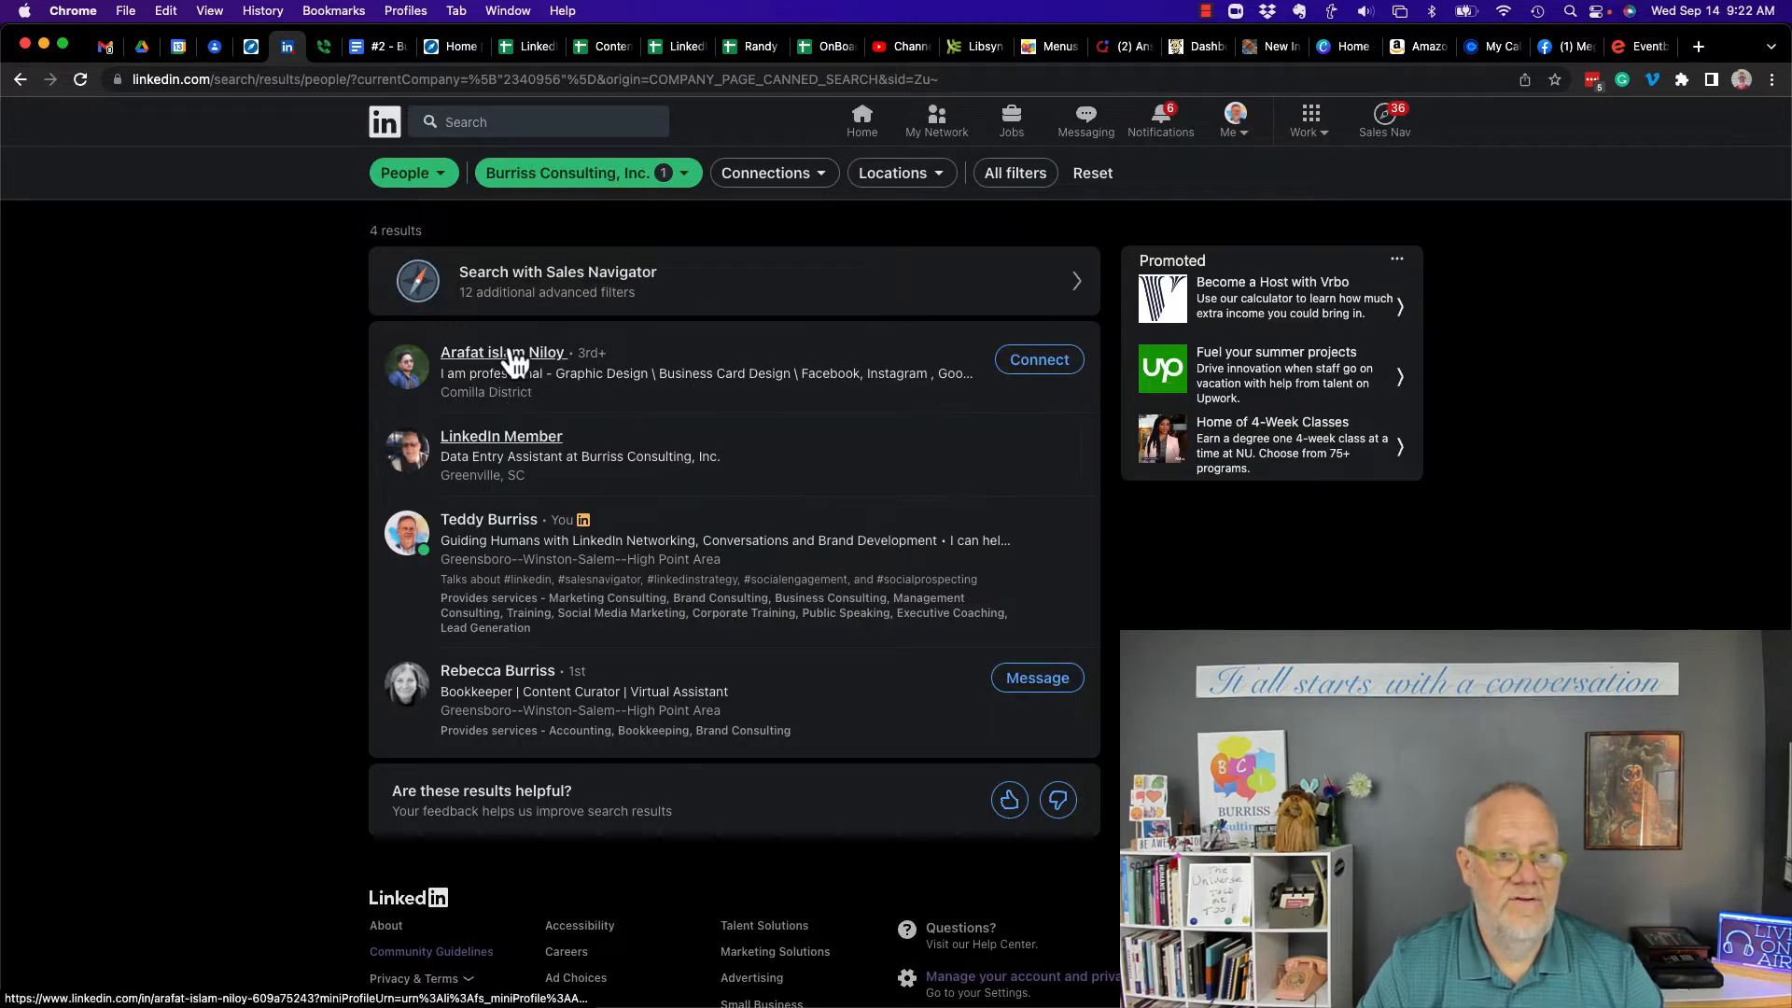
{"action": "left_click", "coordinate": [502, 353]}
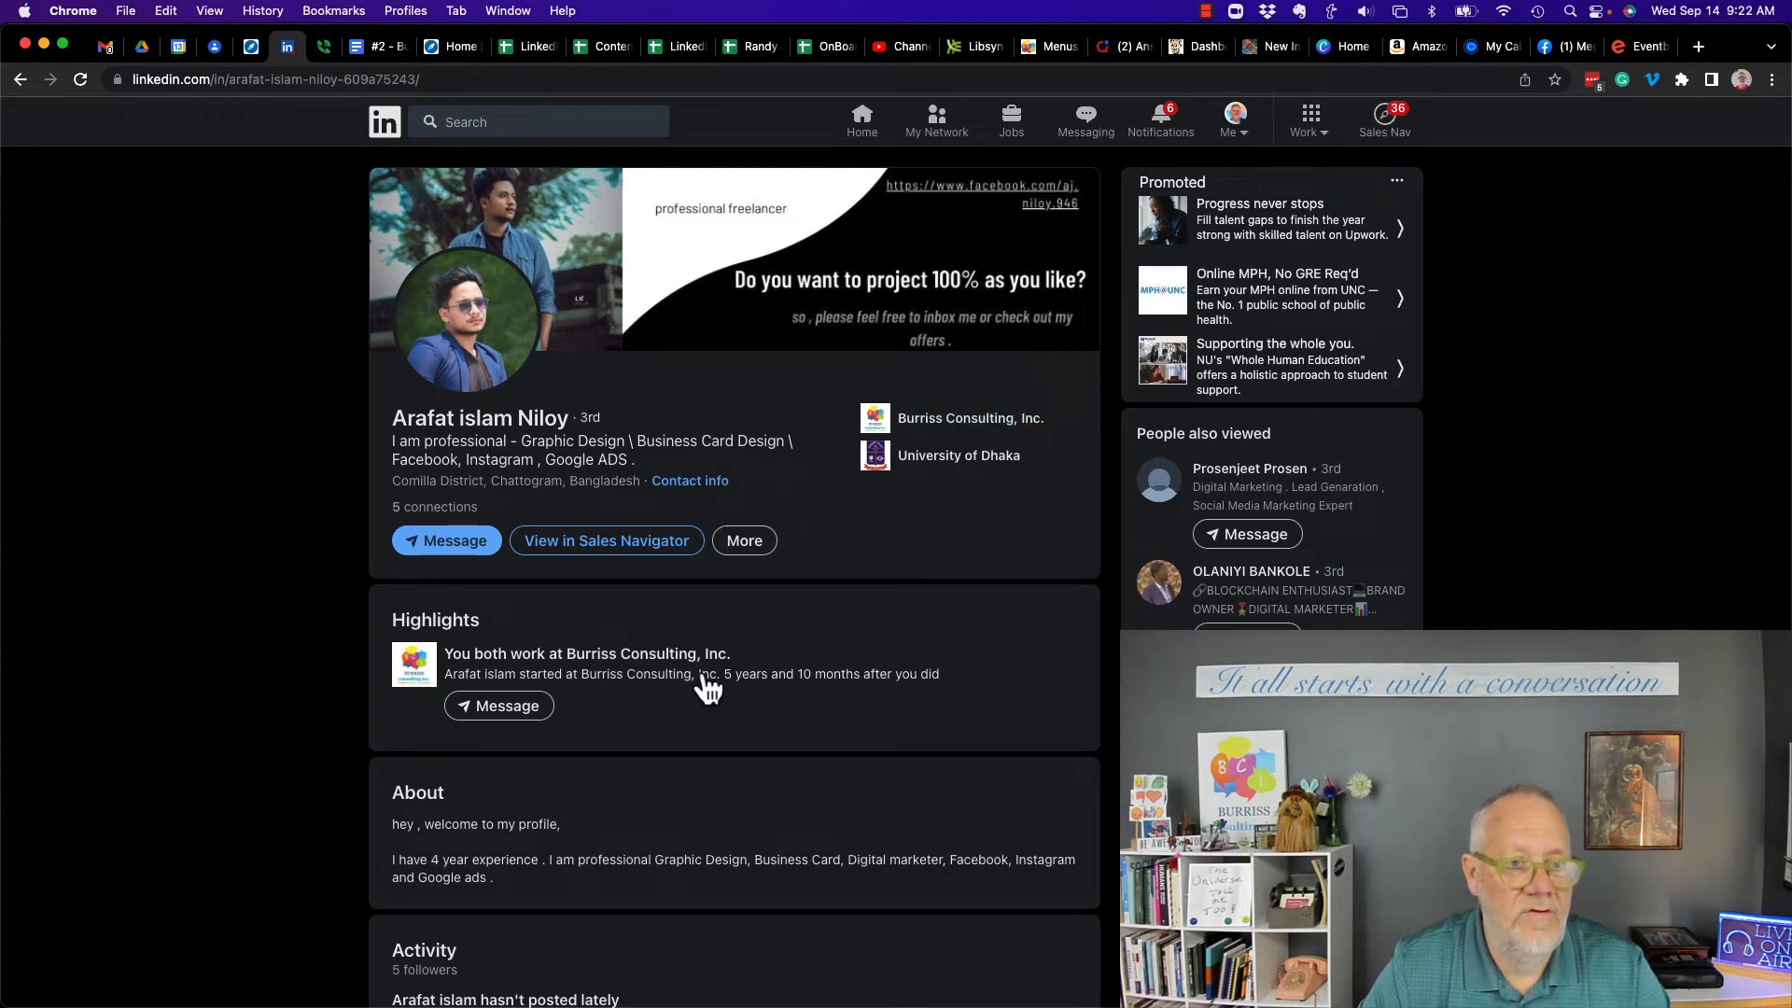
{"action": "scroll", "scroll_direction": "down", "scroll_amount": 3}
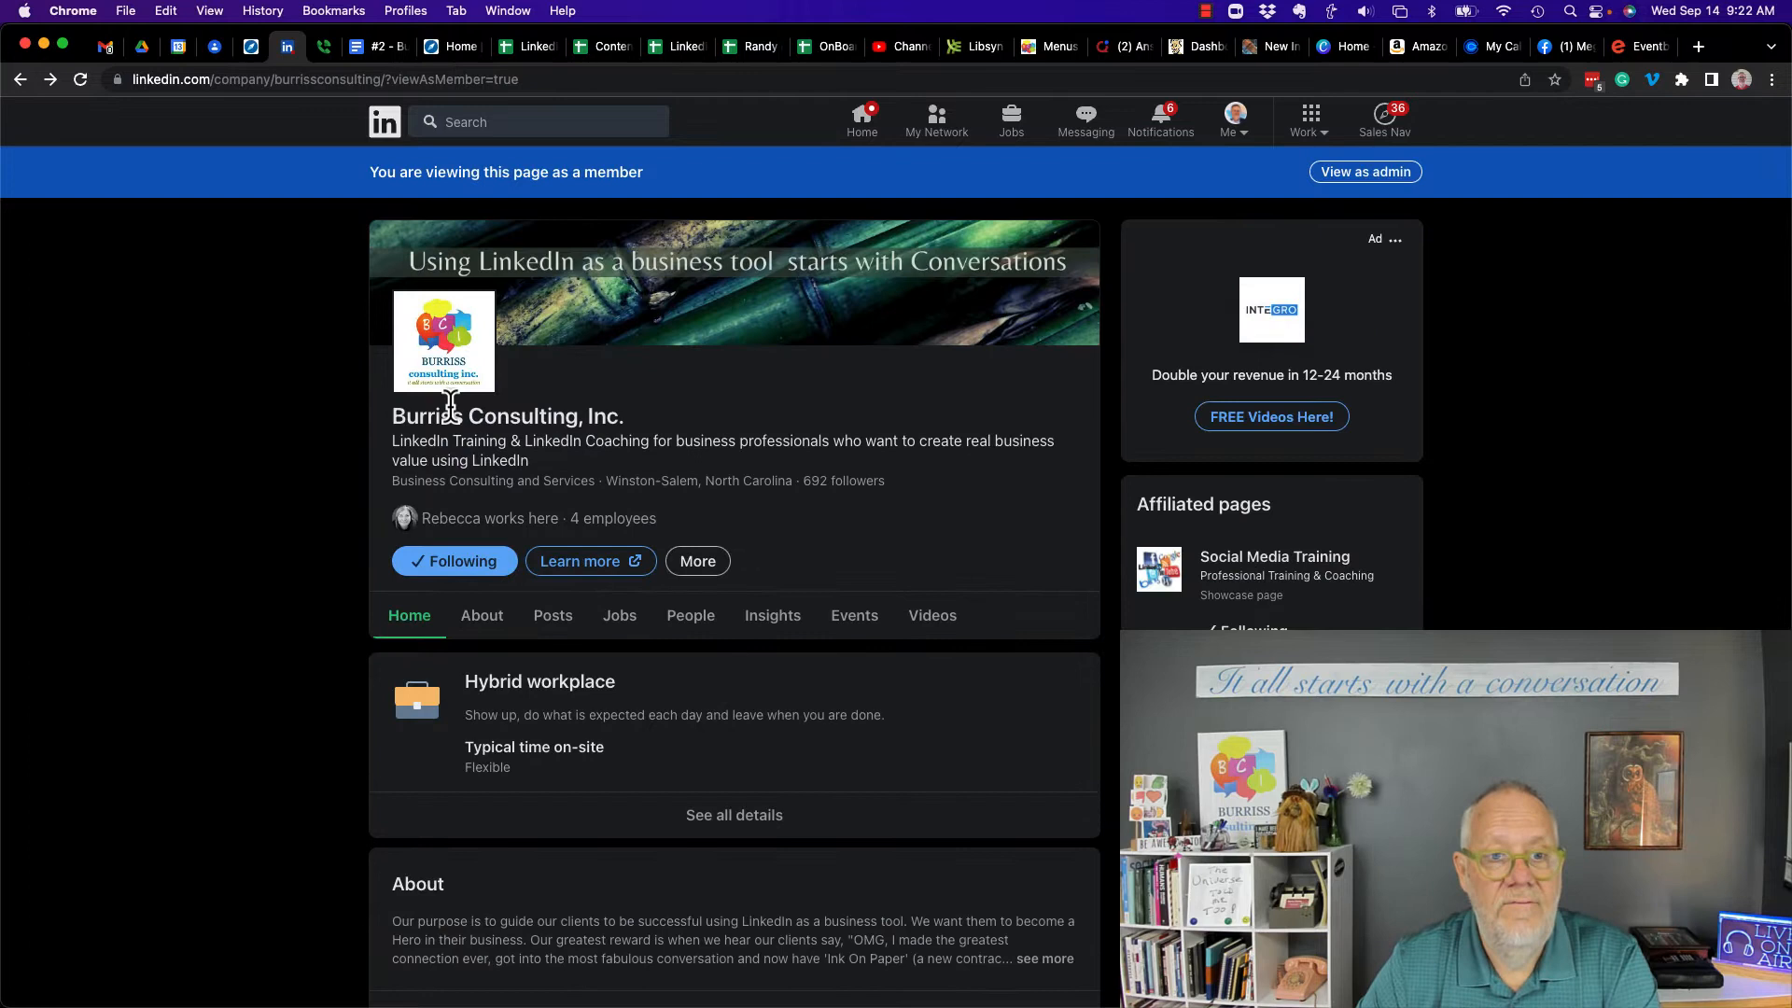
{"action": "left_click_drag", "start_coordinate": [446, 172], "coordinate": [641, 171]}
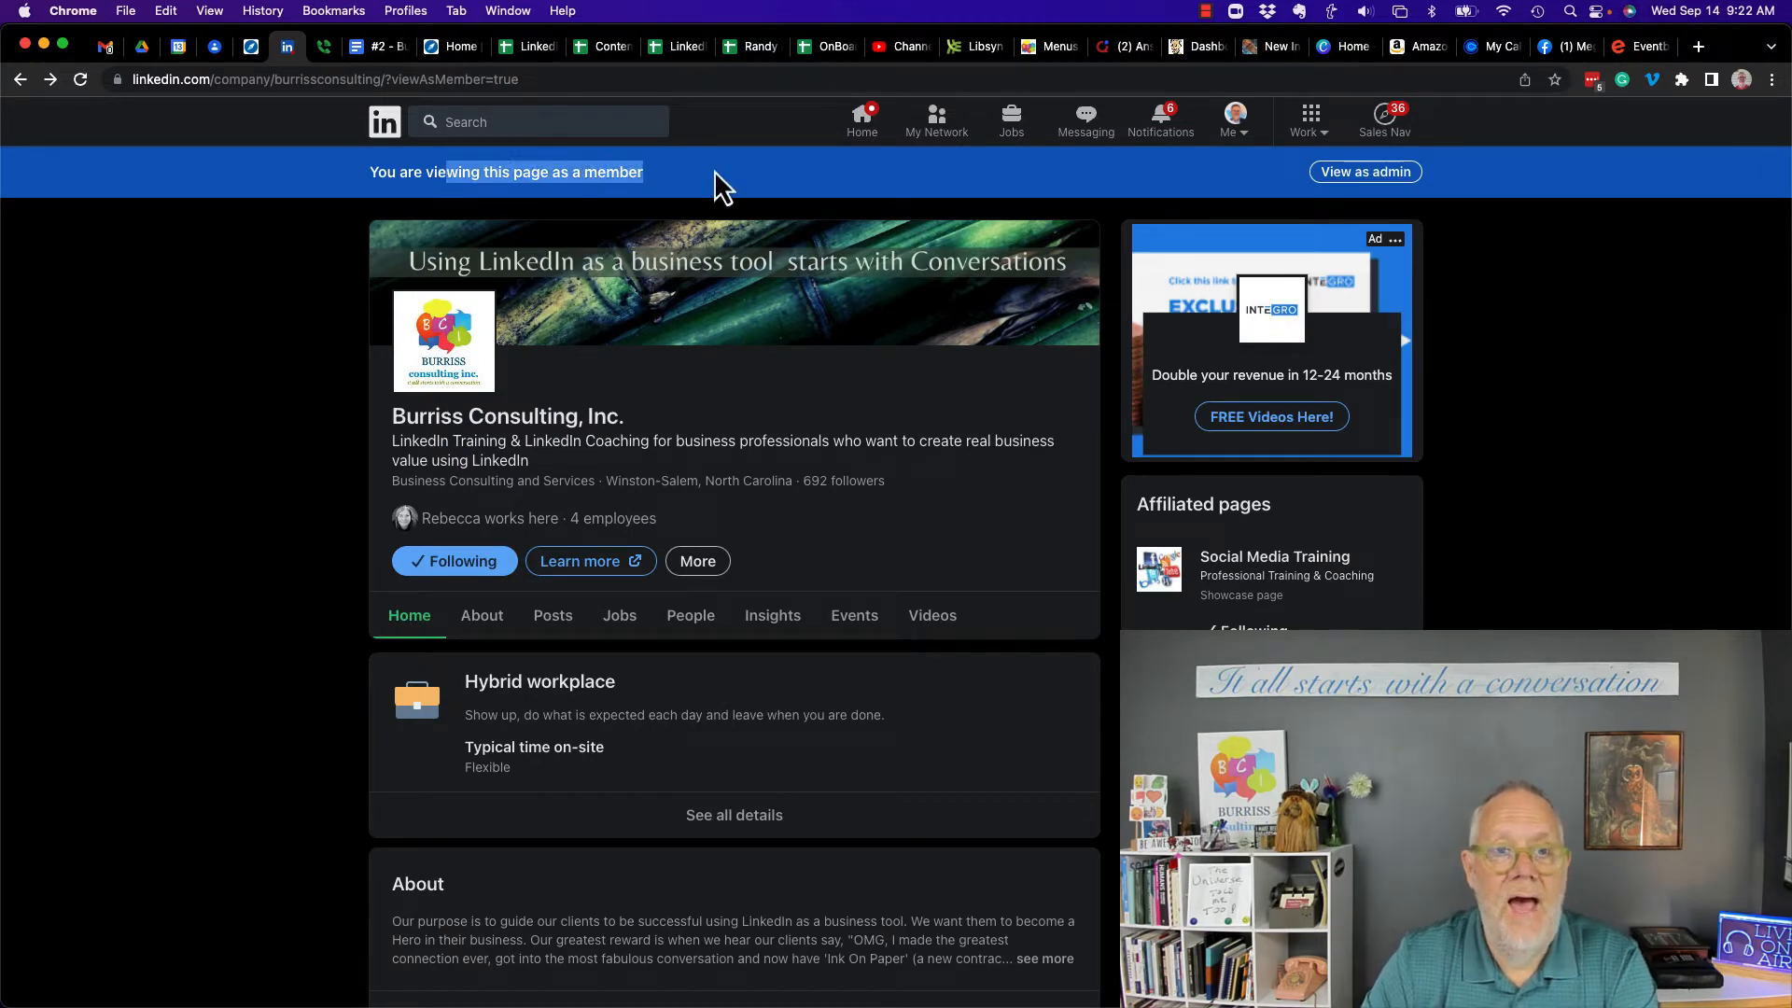
{"action": "mouse_move", "coordinate": [660, 675]}
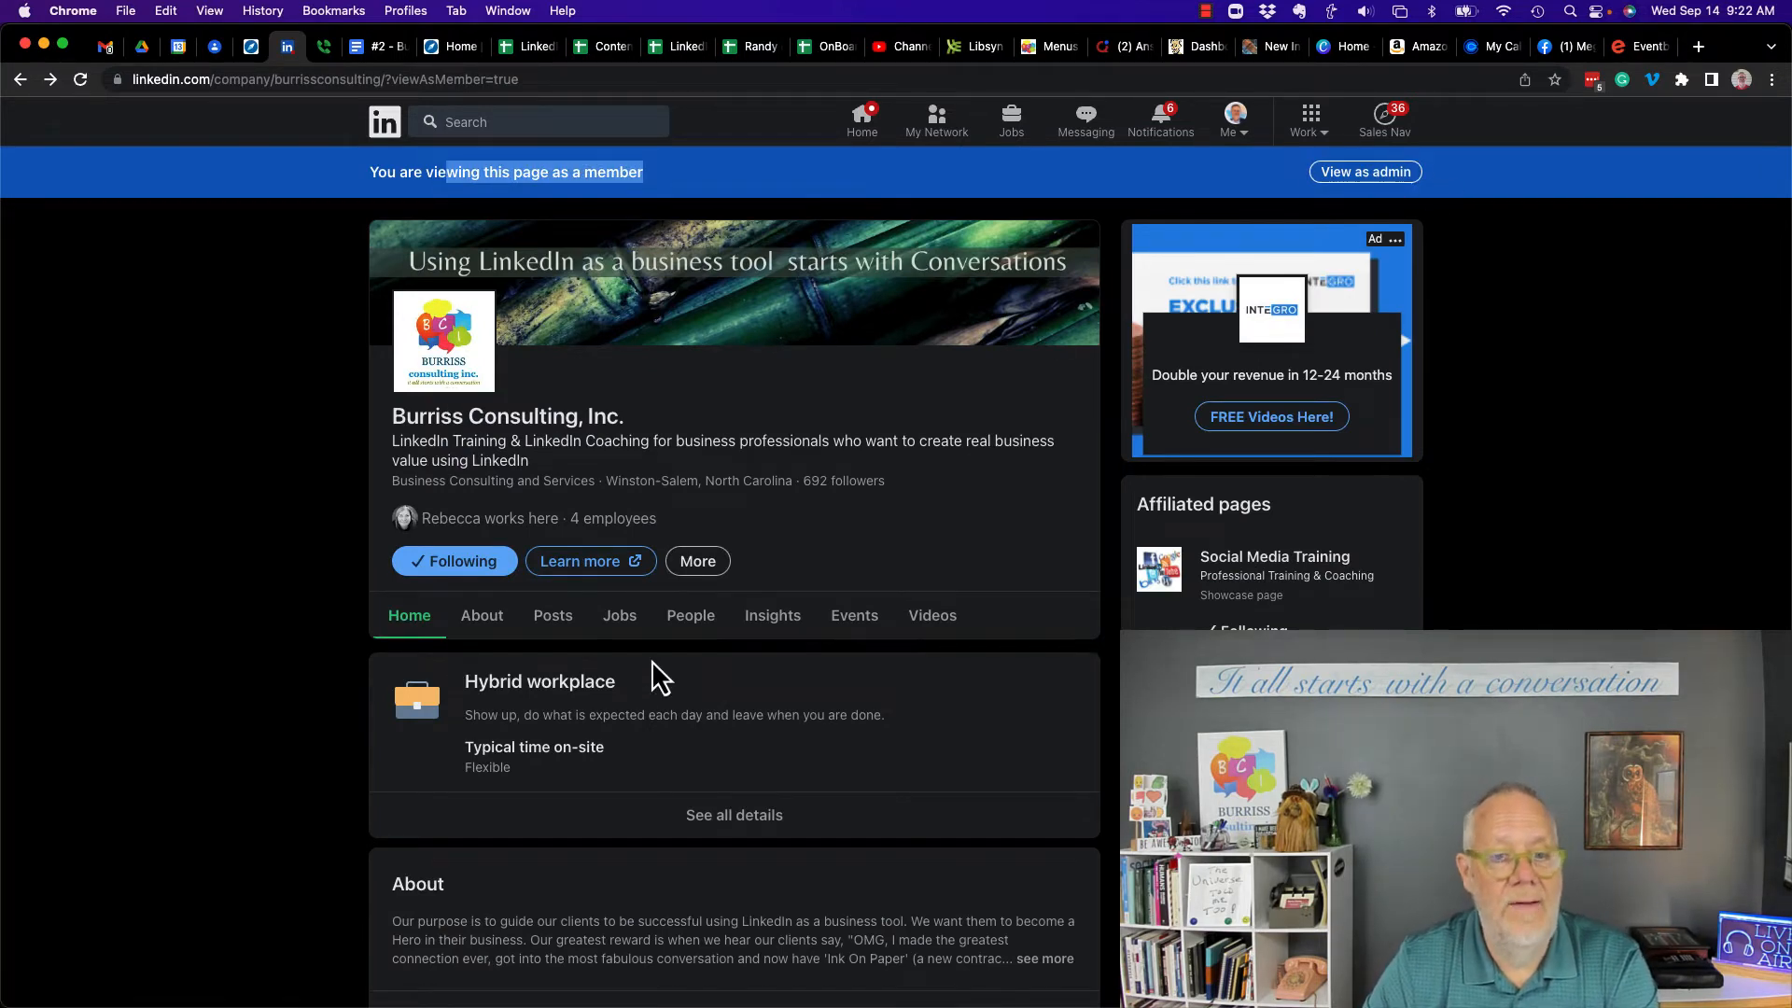
{"action": "left_click", "coordinate": [688, 614]}
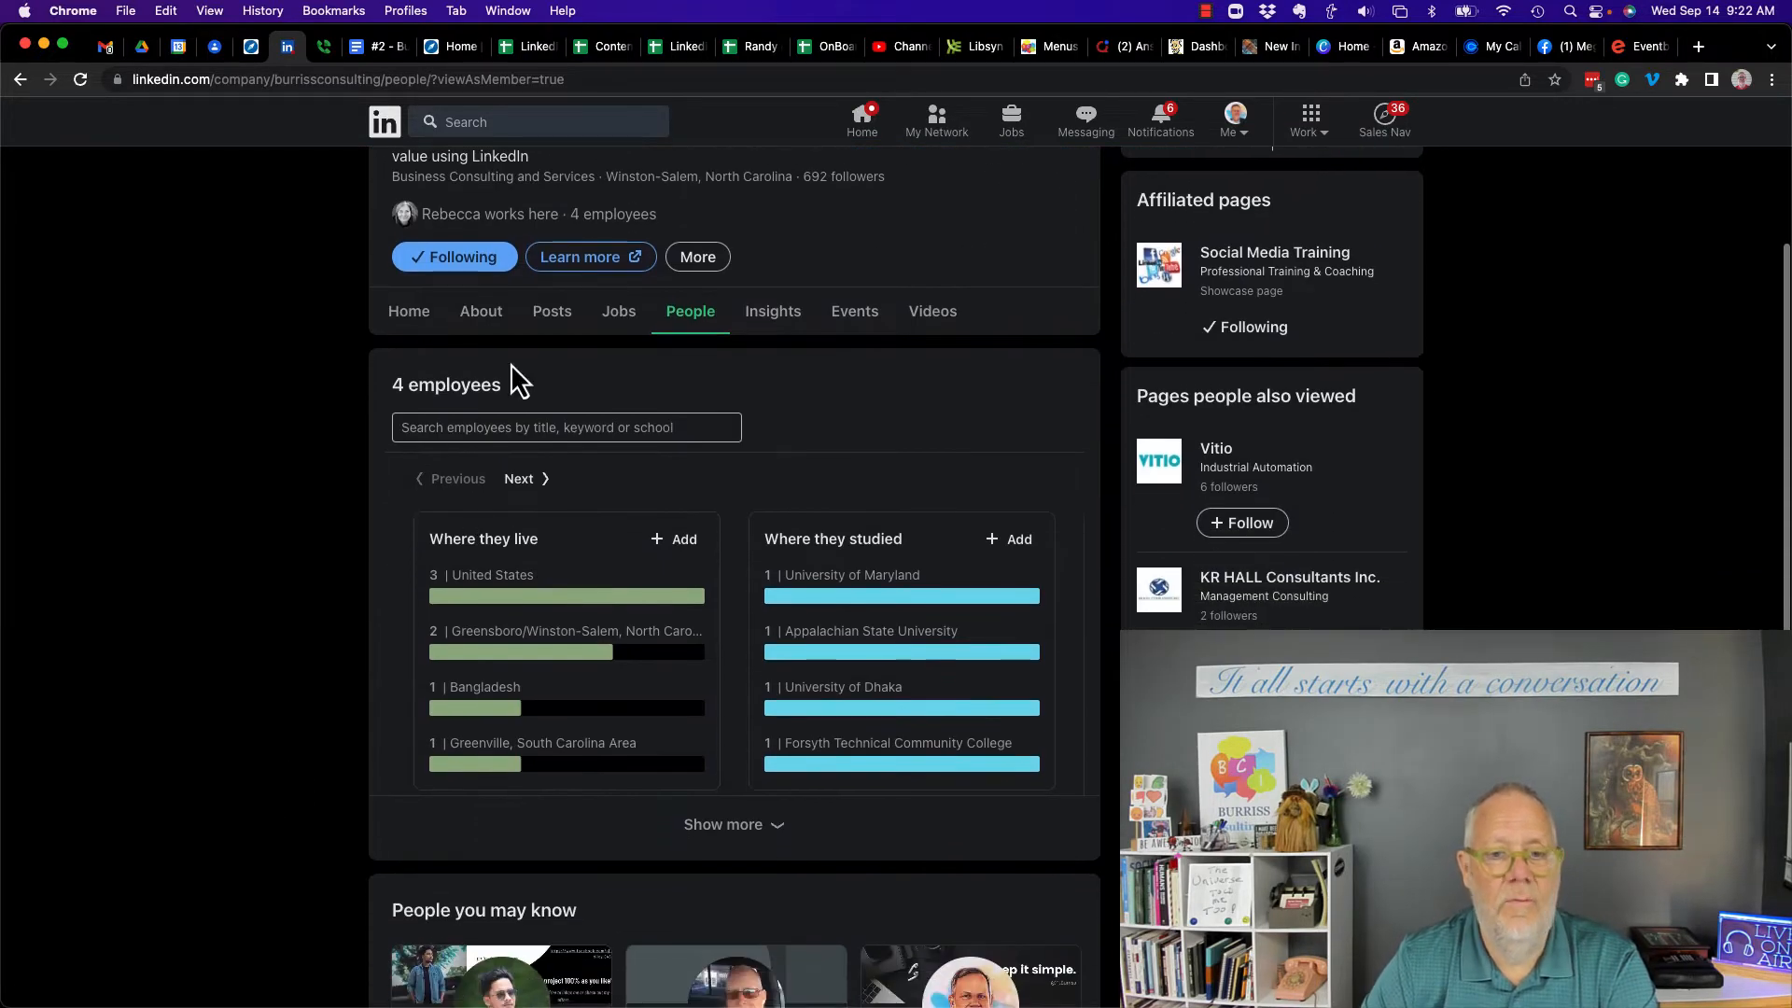
{"action": "scroll", "scroll_direction": "down", "scroll_amount": 3}
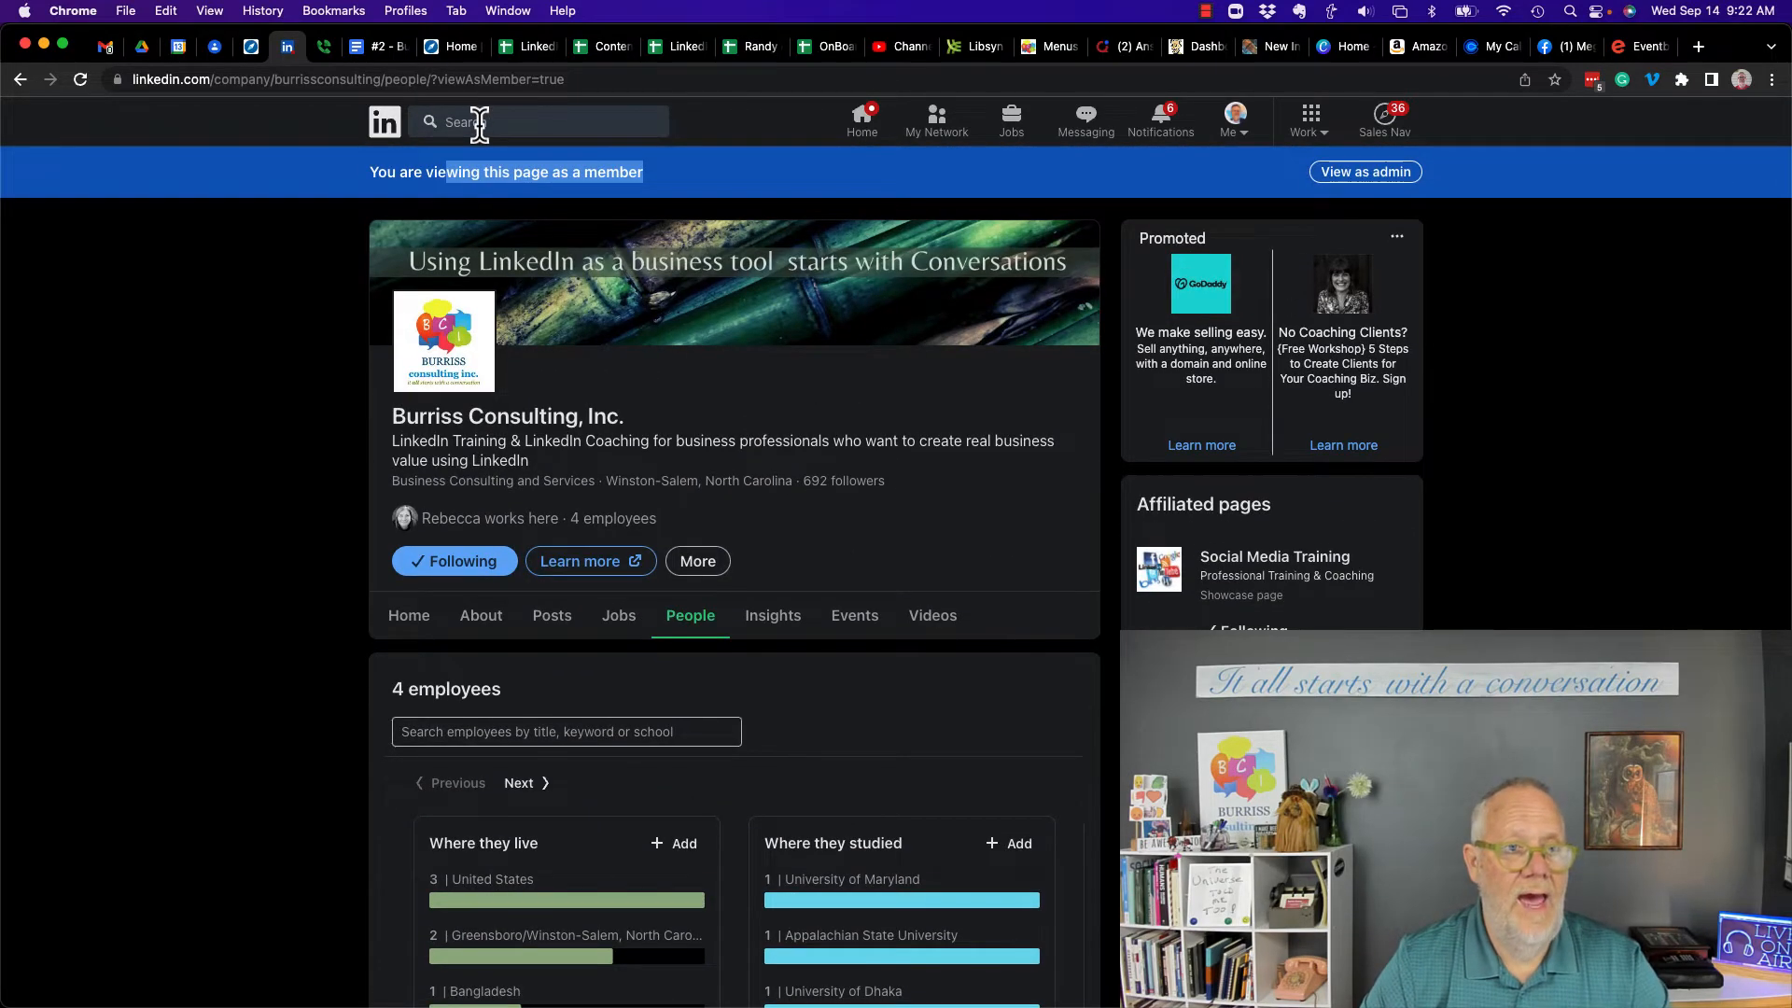
- Search 'Lunch Convers' and open the Lunch Conversations With Randy & Teddy company page
{"action": "left_click", "coordinate": [539, 121]}
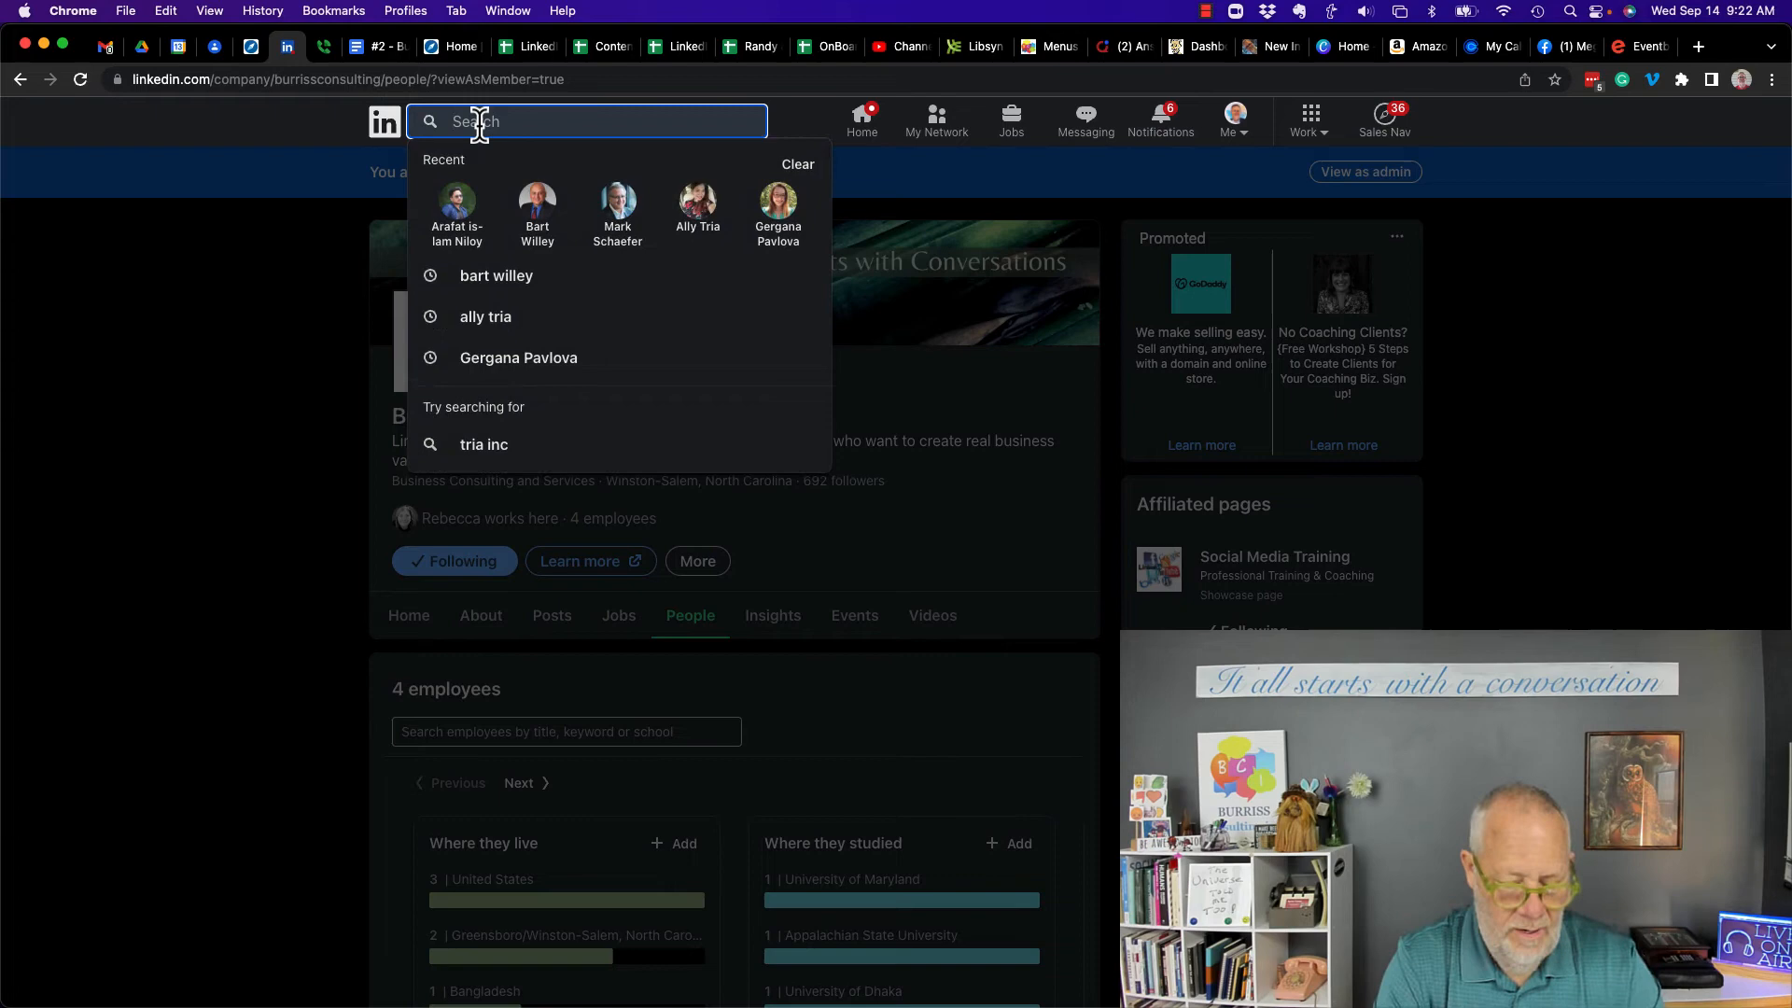
{"action": "type", "text": "Lunch Conversat"}
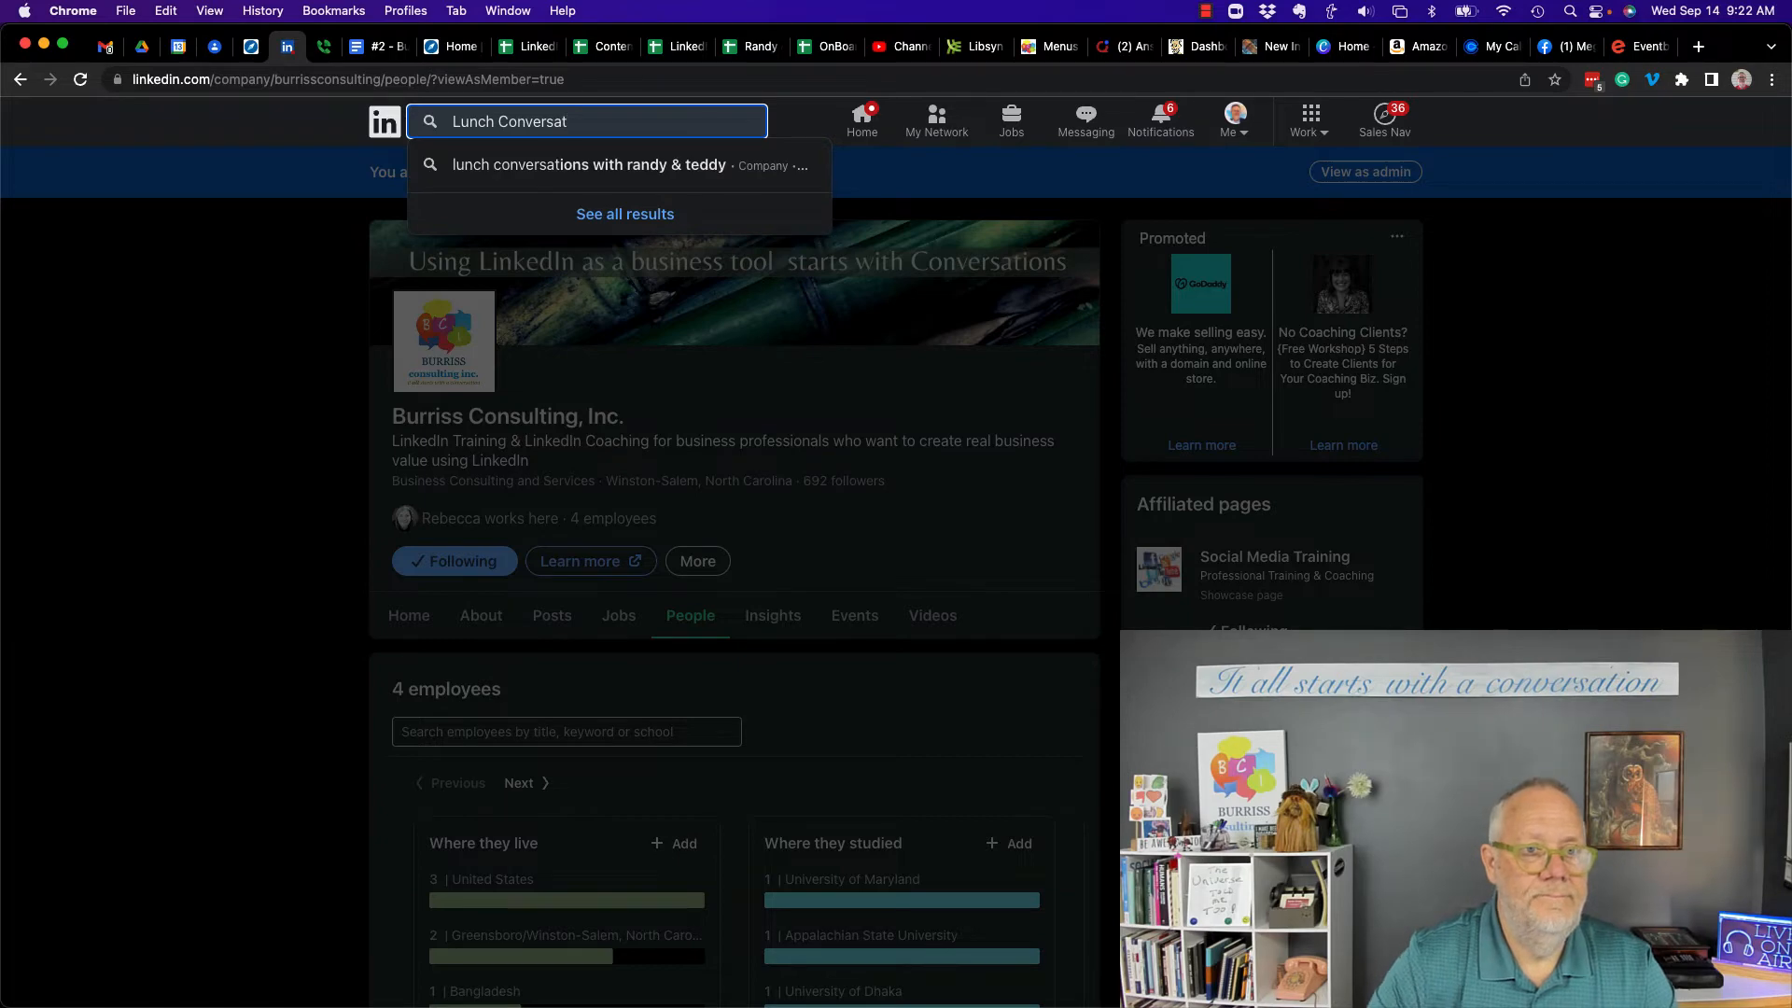
{"action": "left_click", "coordinate": [588, 164]}
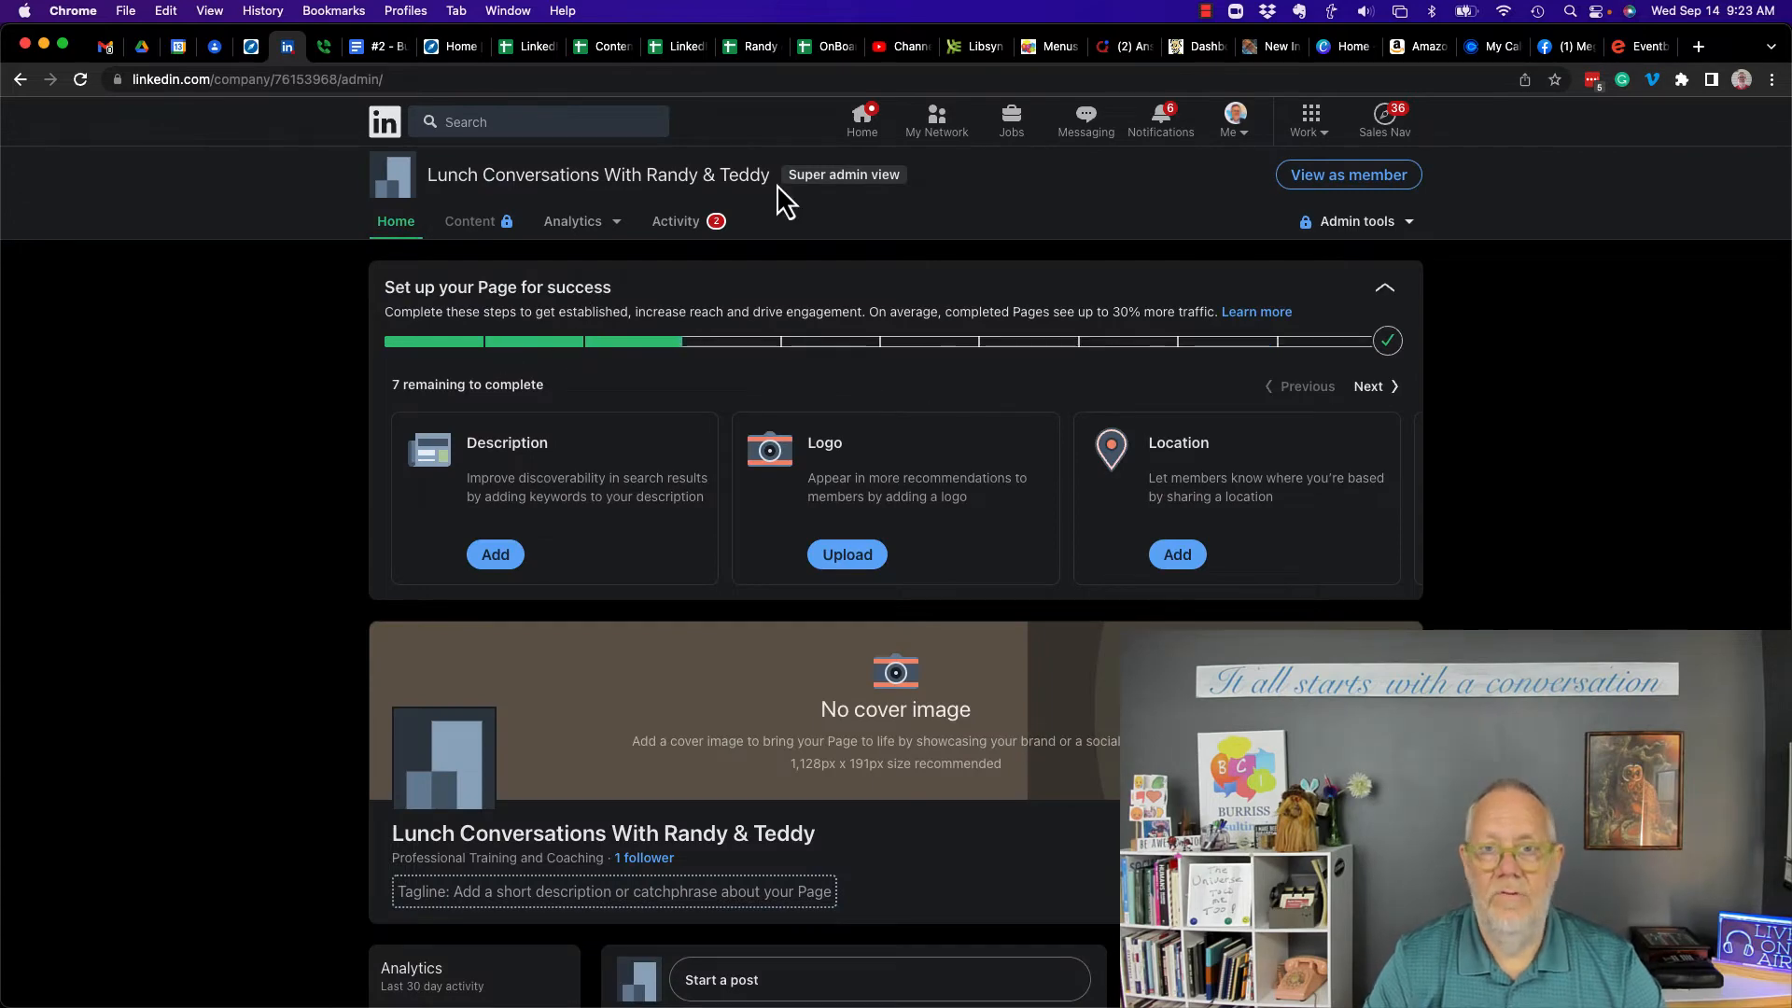
{"action": "scroll", "scroll_direction": "down", "scroll_amount": 3}
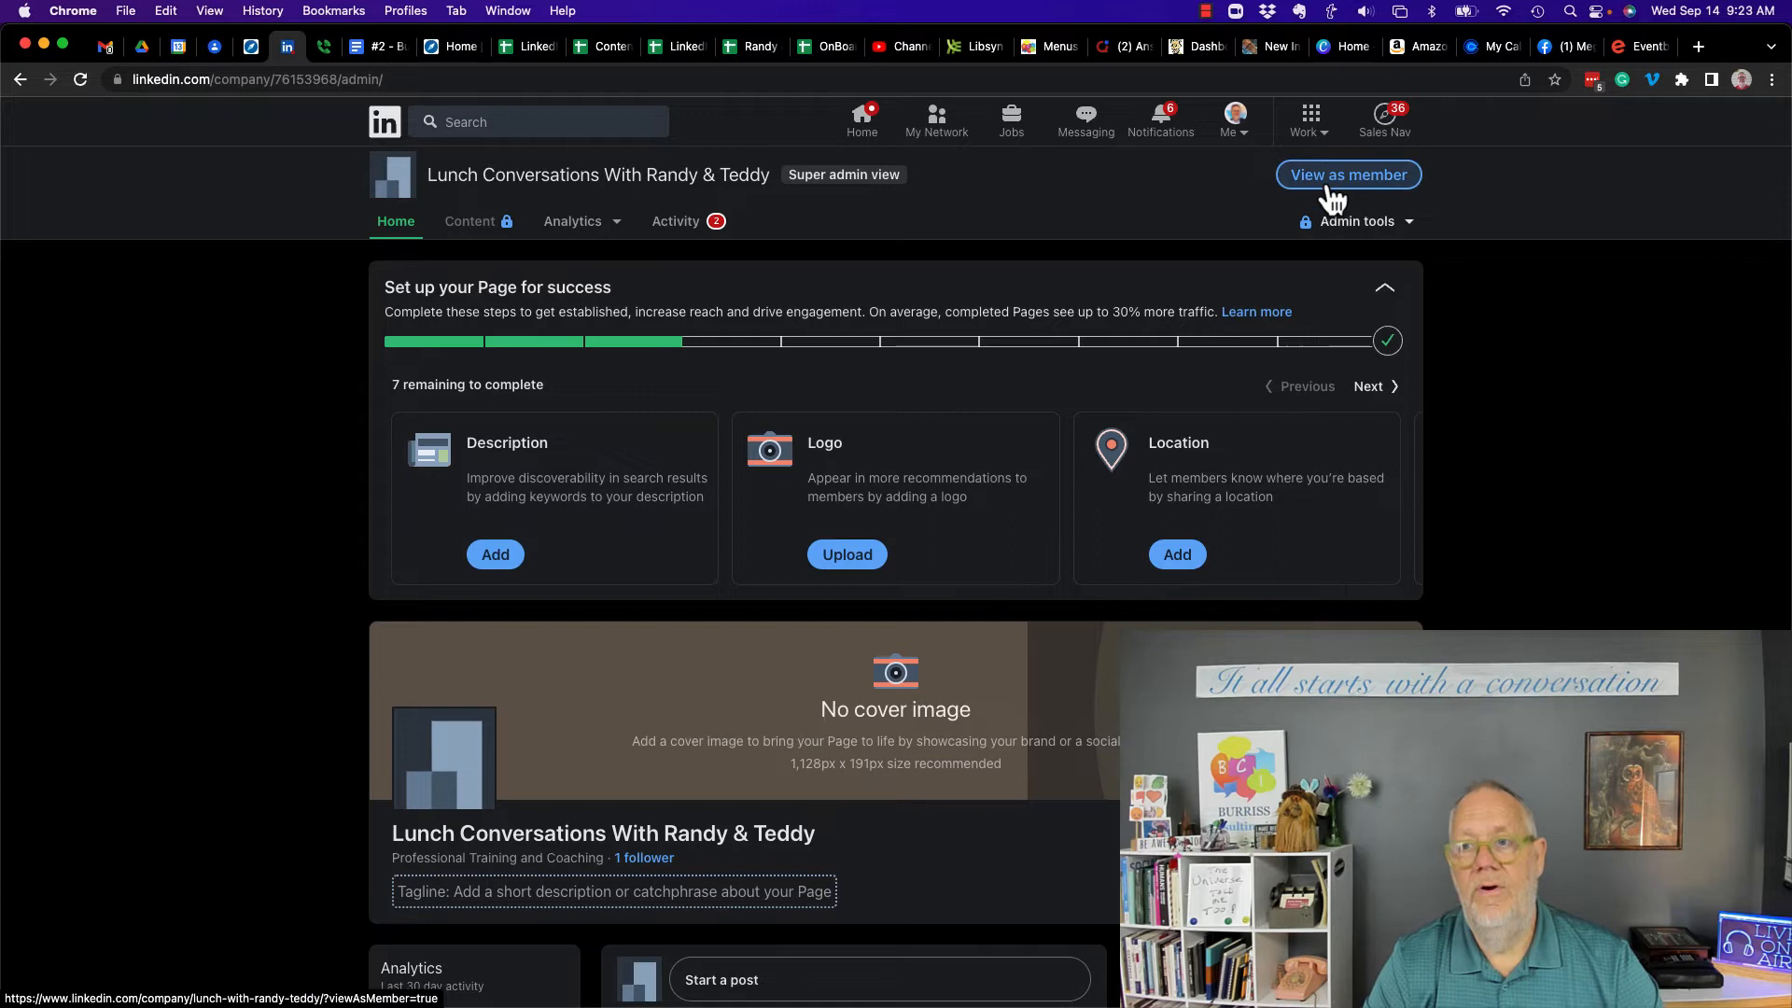
- View Lunch Conversations as a member, check its People tab shows 0 employees, and return to member view
{"action": "left_click", "coordinate": [1345, 175]}
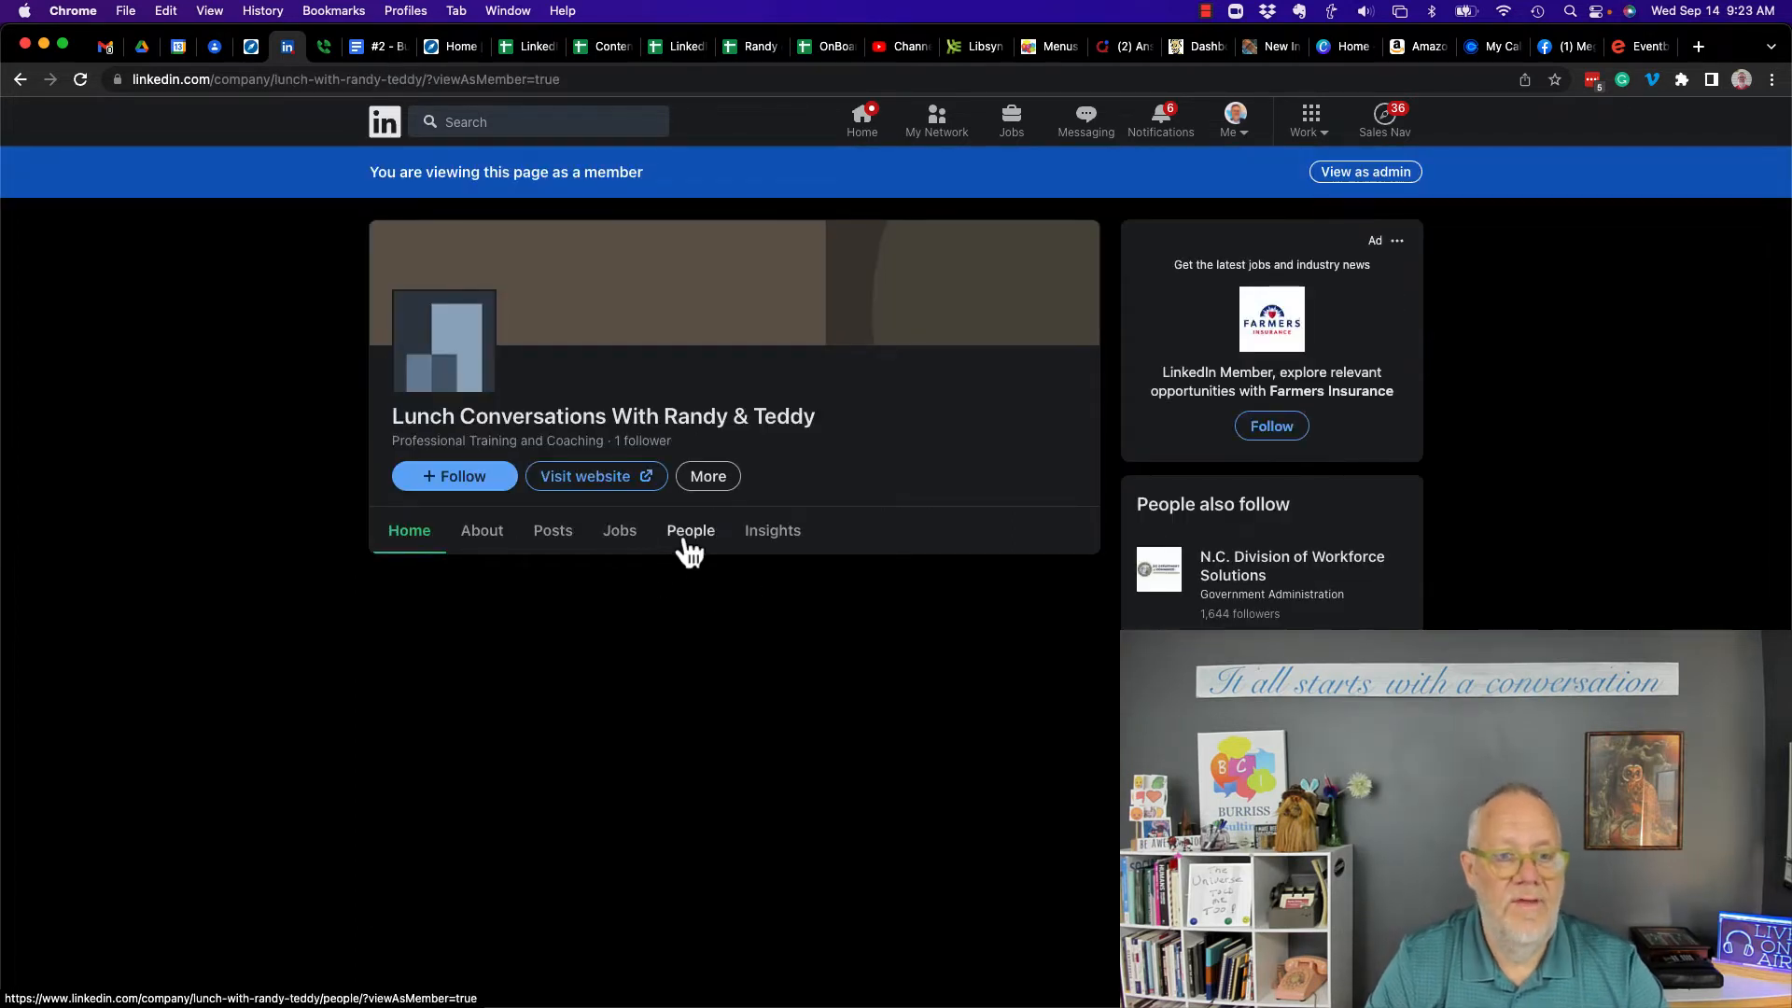
{"action": "mouse_move", "coordinate": [347, 429]}
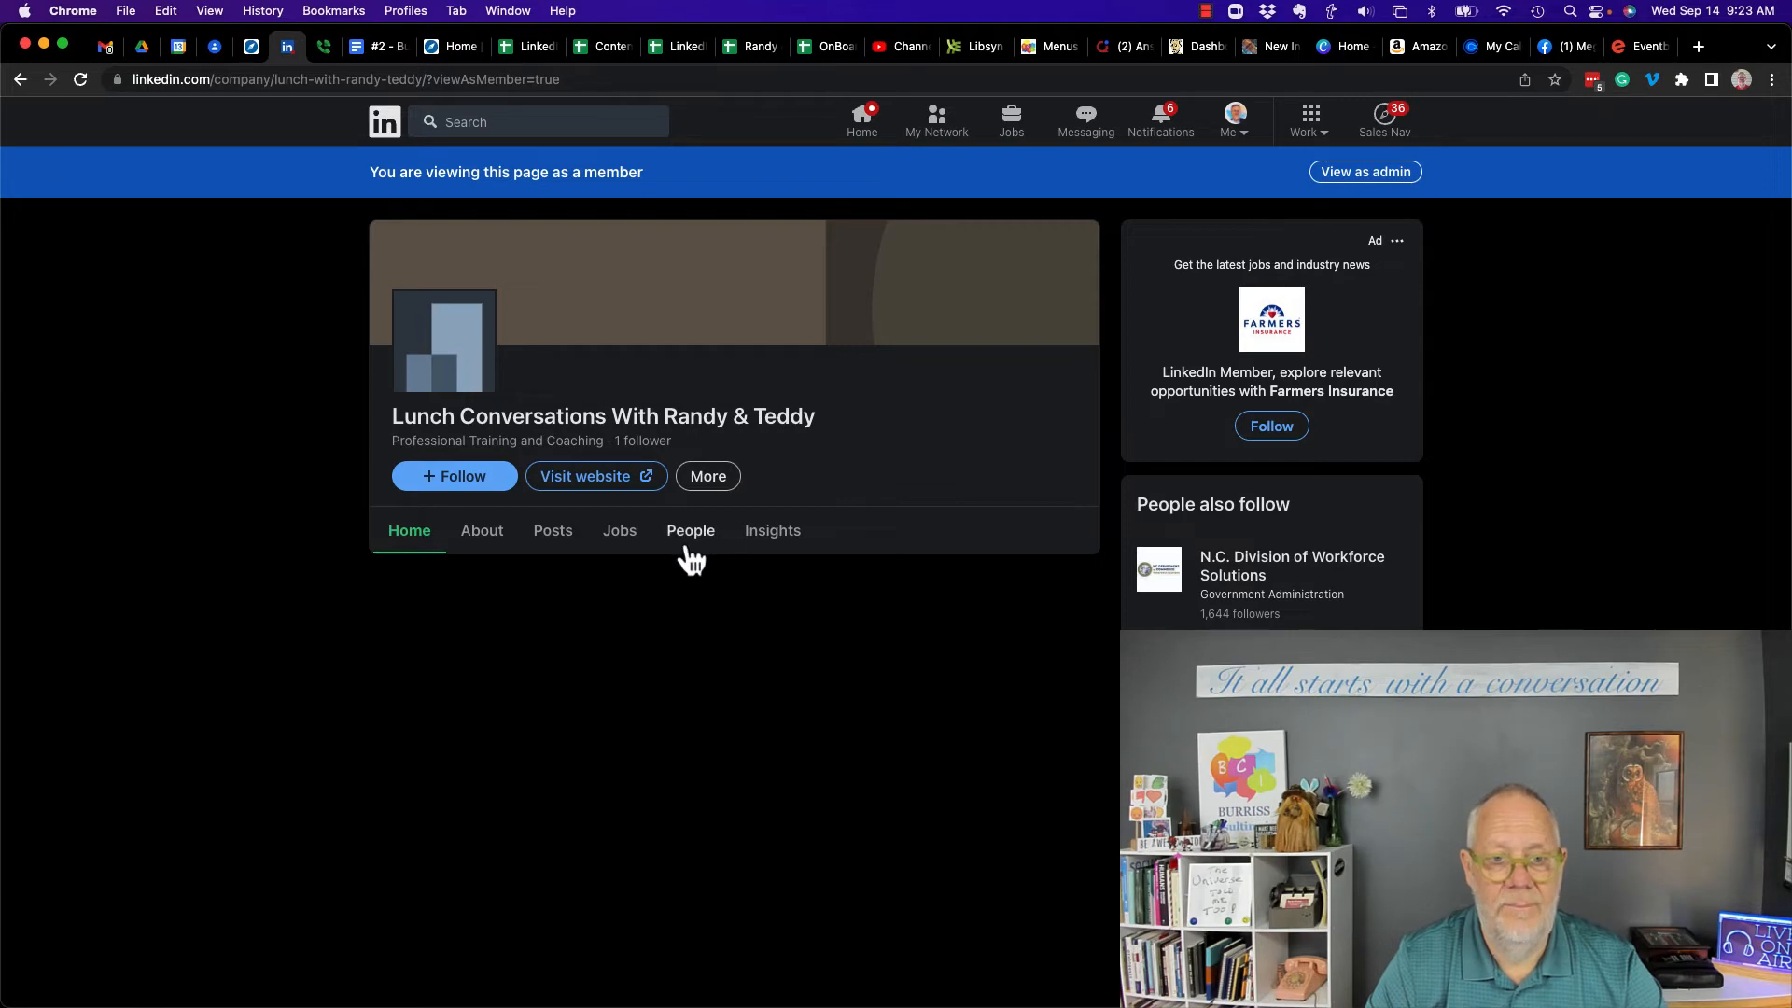
{"action": "left_click", "coordinate": [691, 530]}
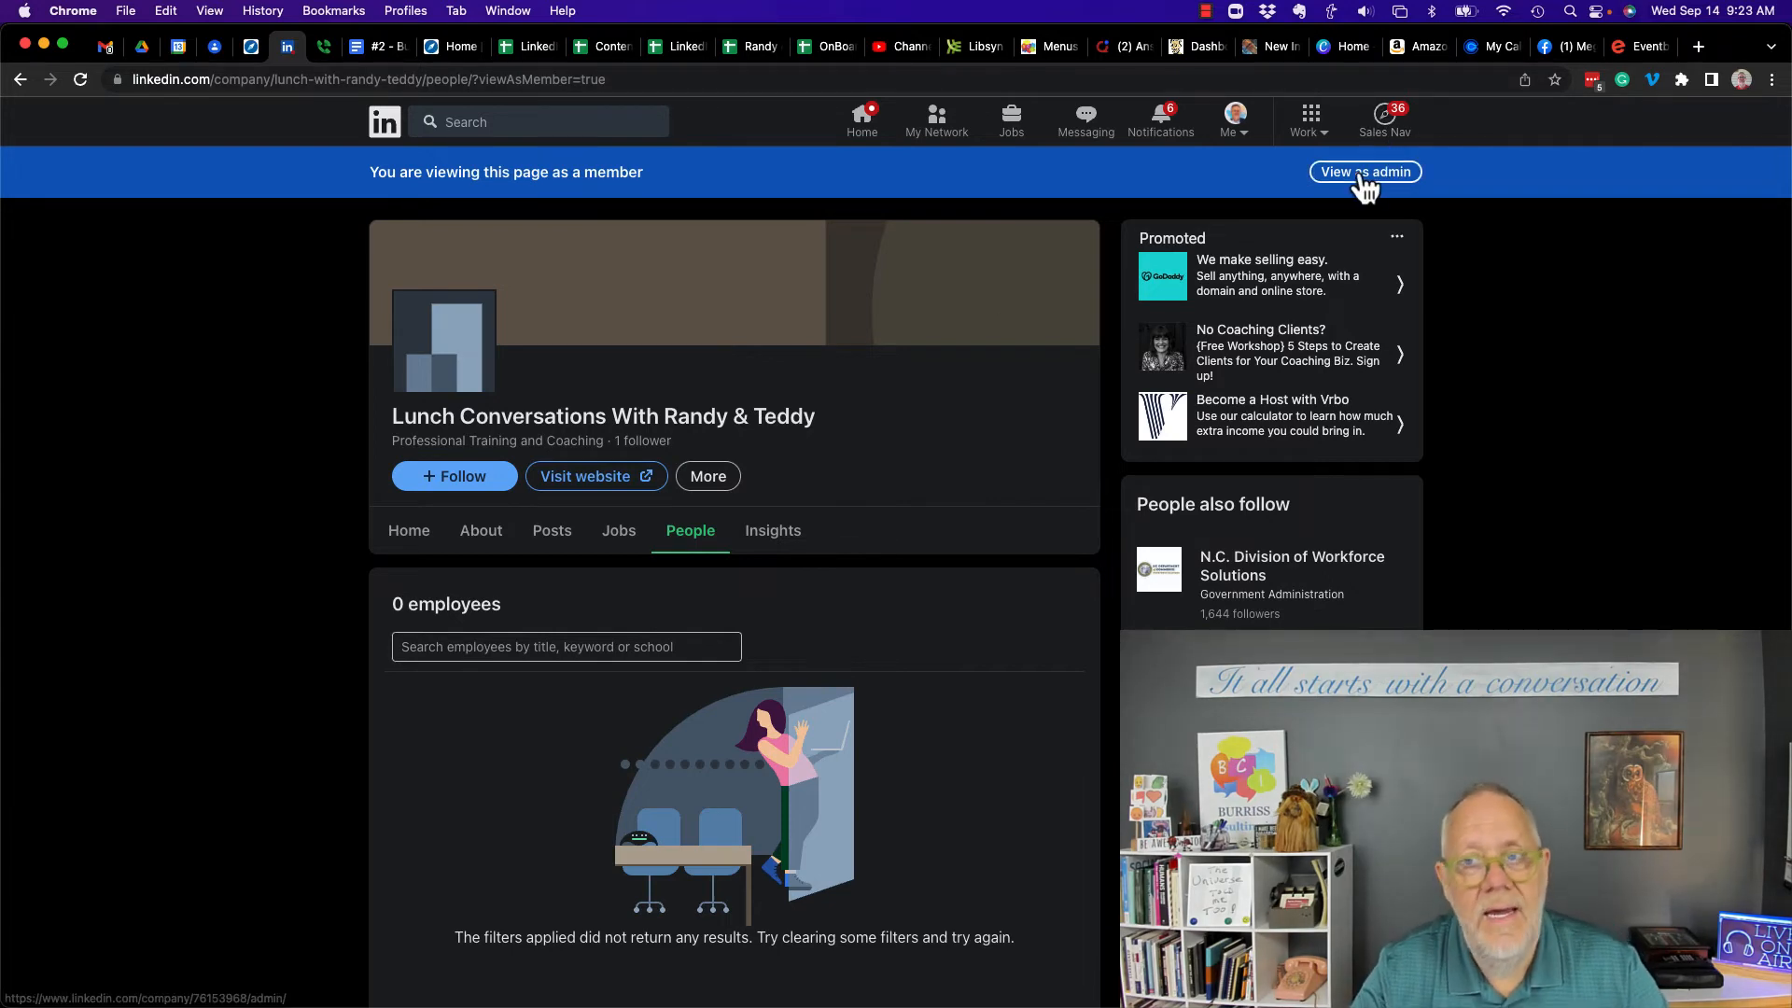
{"action": "left_click", "coordinate": [1362, 171]}
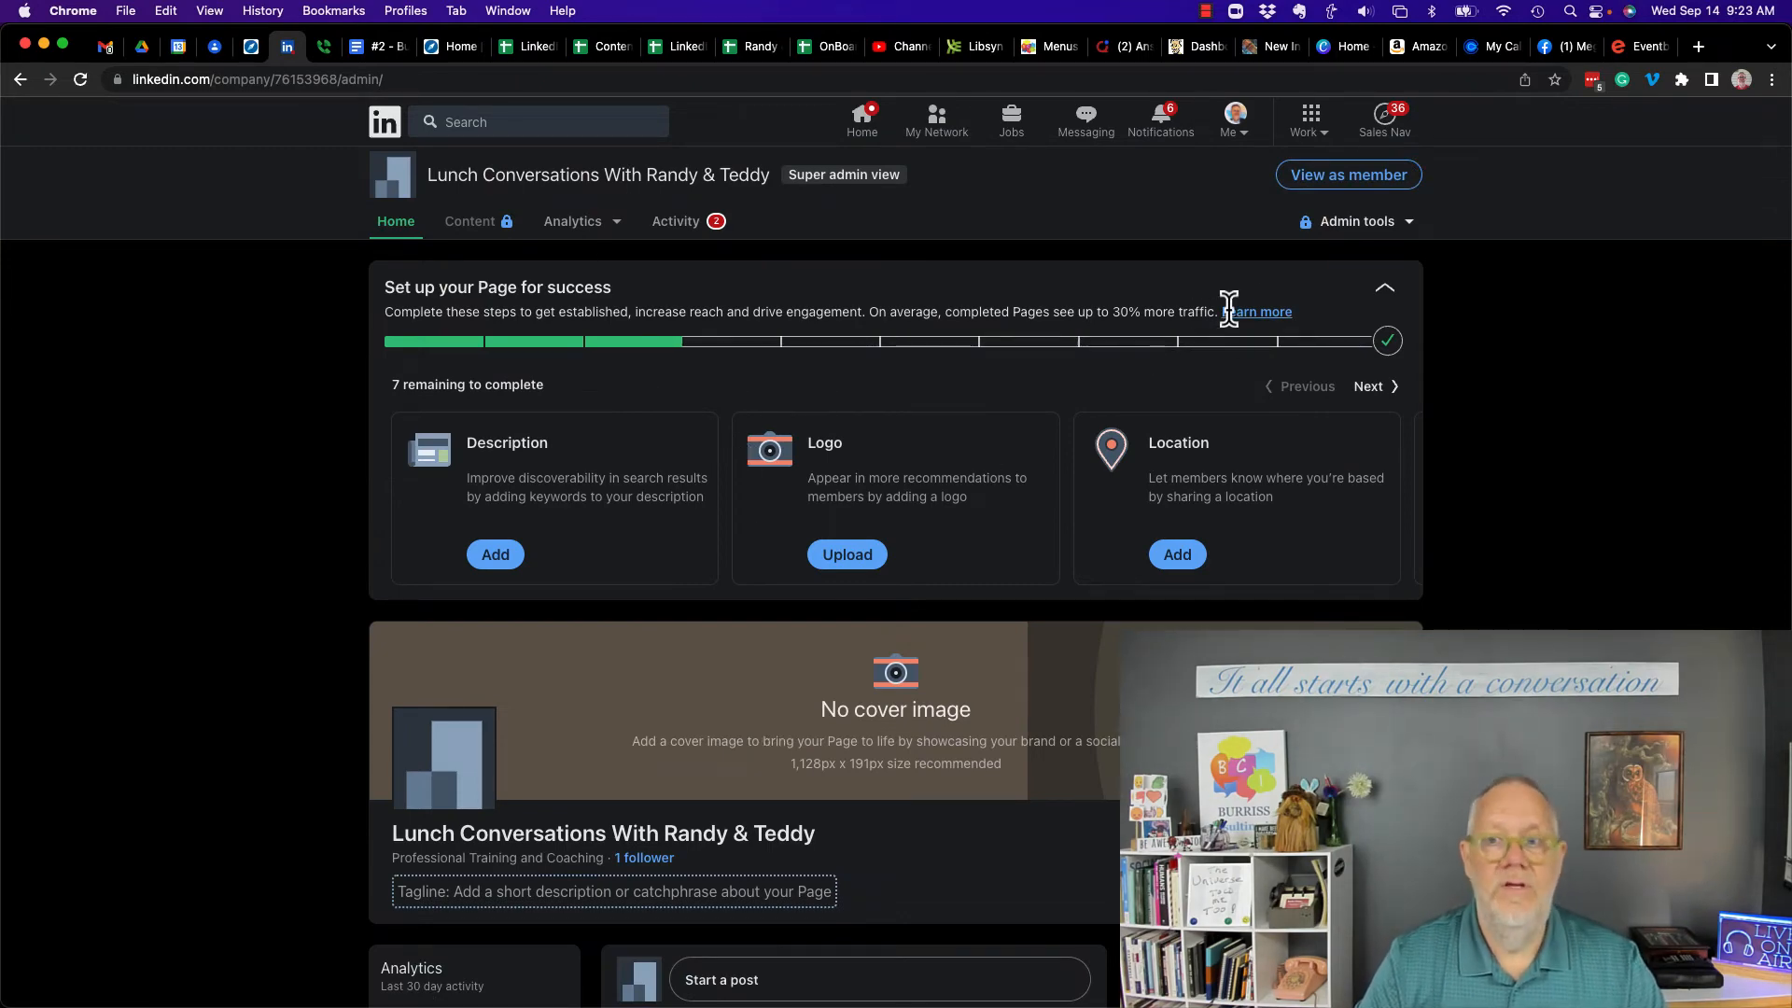
{"action": "left_click", "coordinate": [1345, 174]}
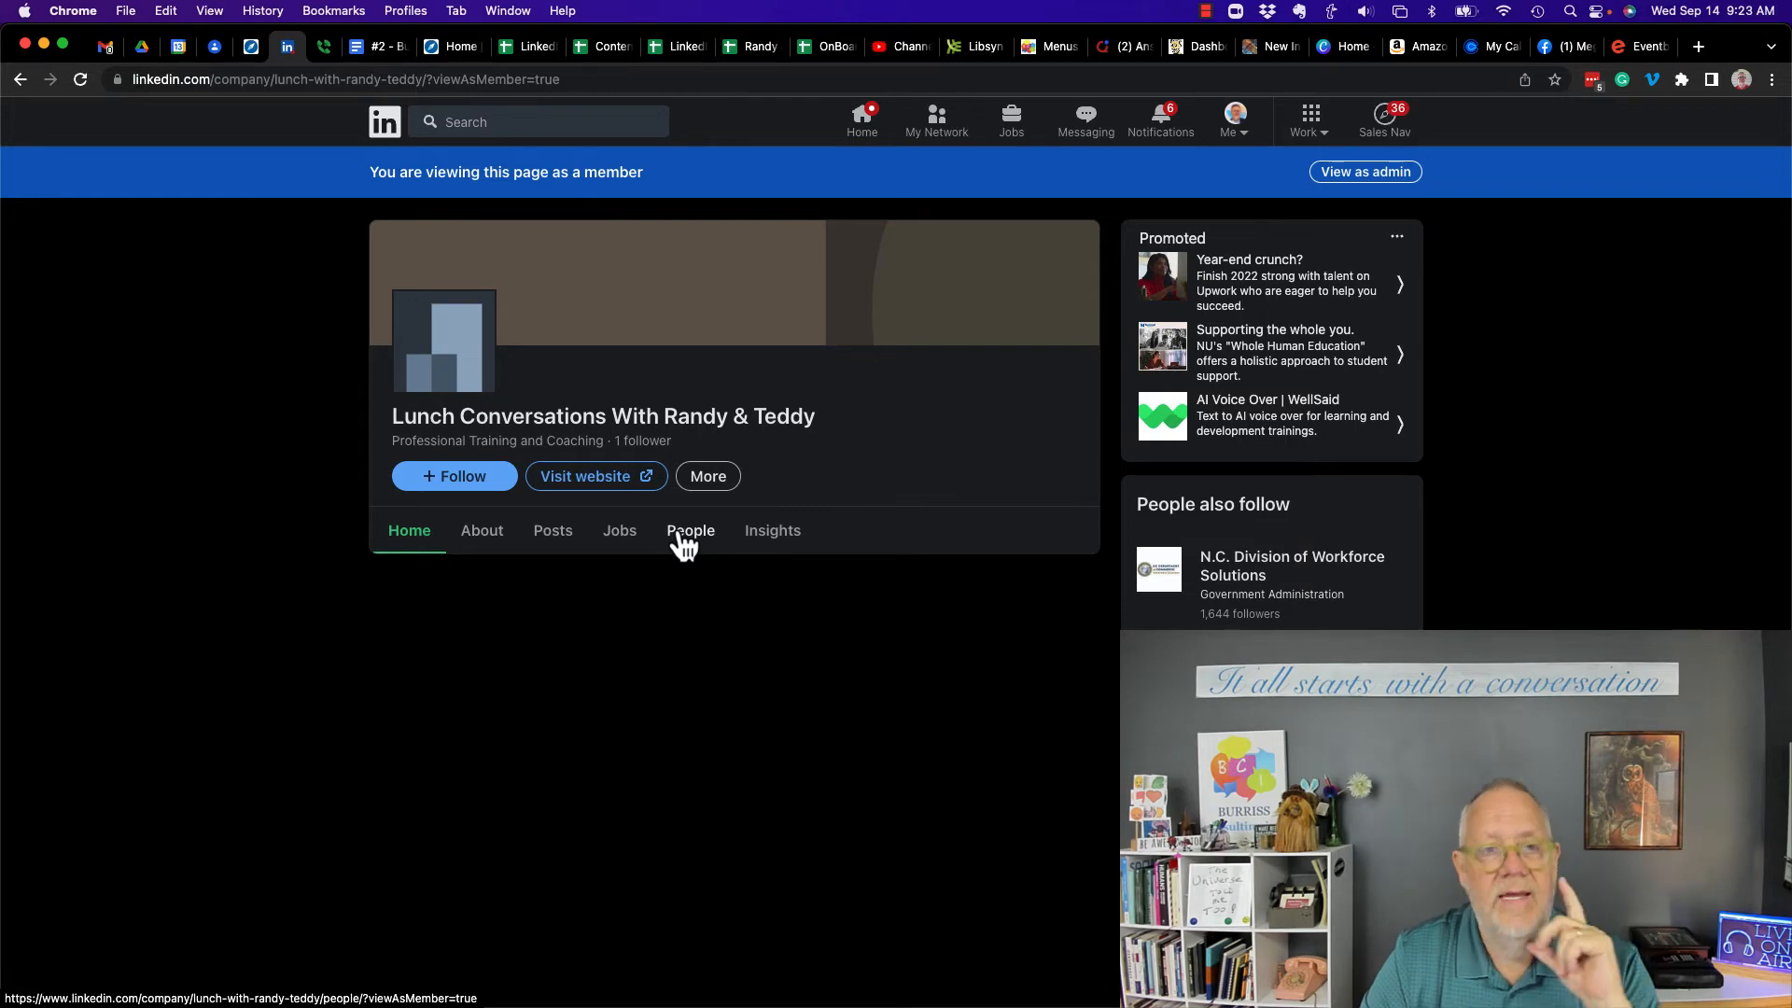
{"action": "mouse_move", "coordinate": [1310, 120]}
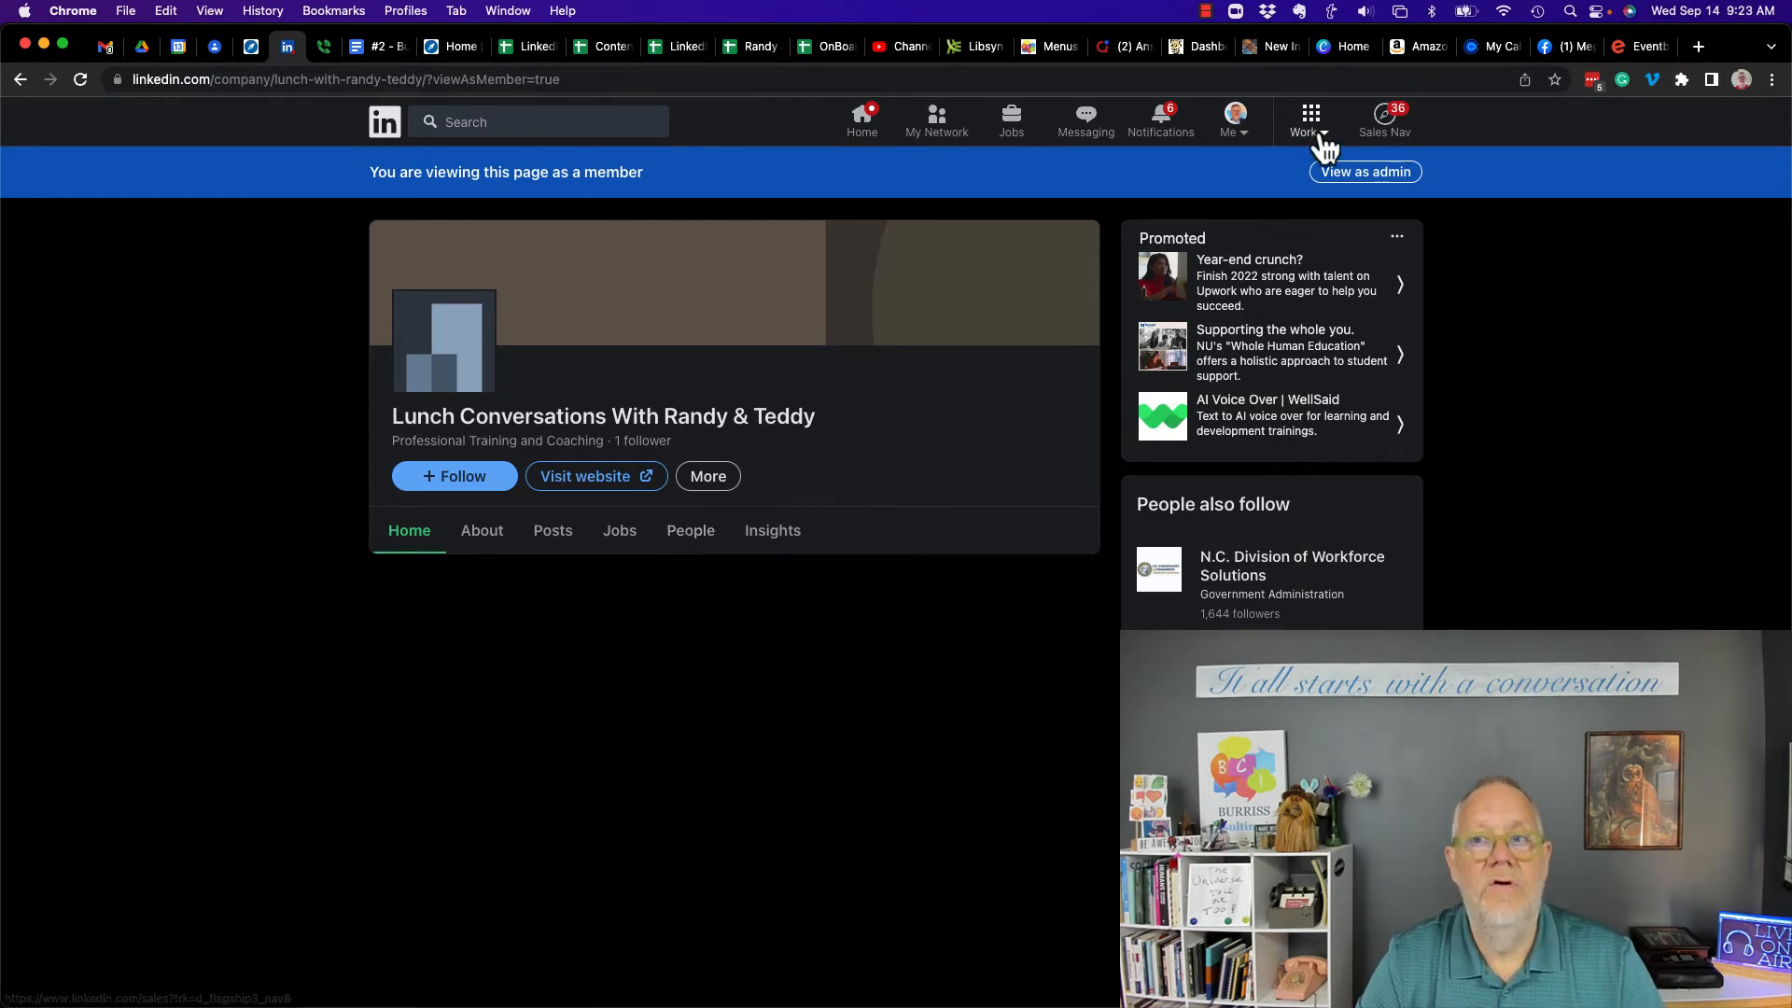
{"action": "left_click", "coordinate": [1308, 122]}
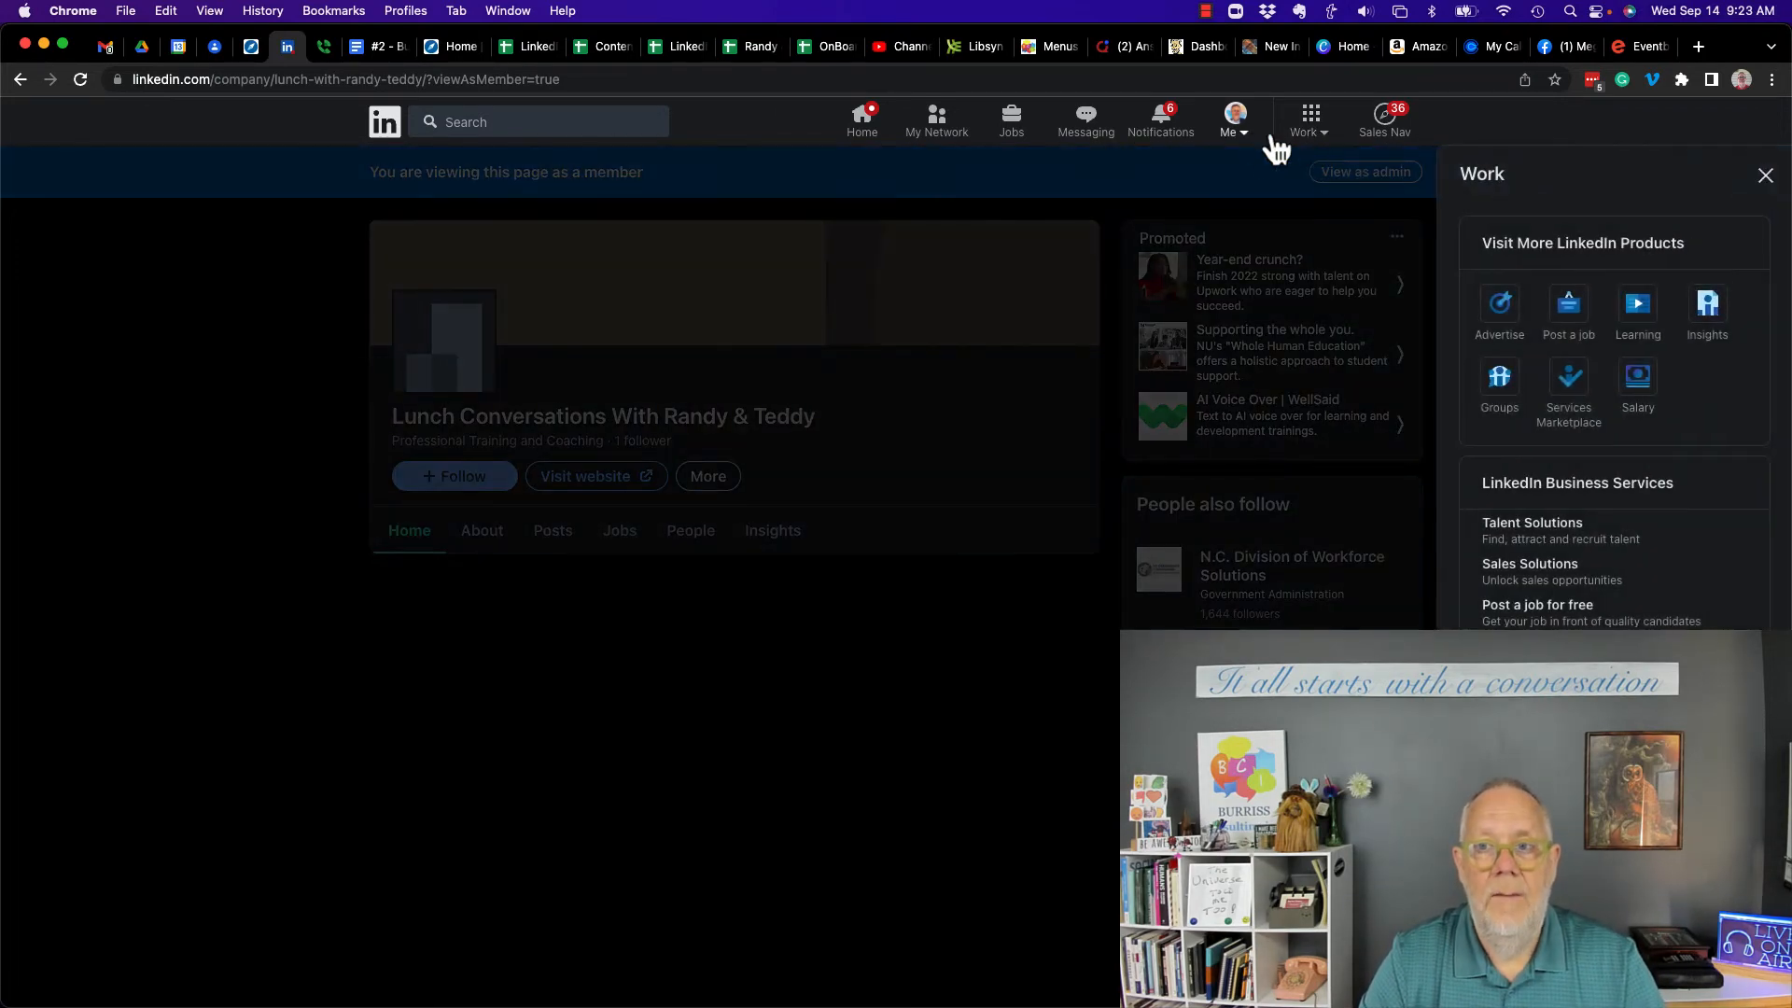
{"action": "left_click", "coordinate": [1225, 120]}
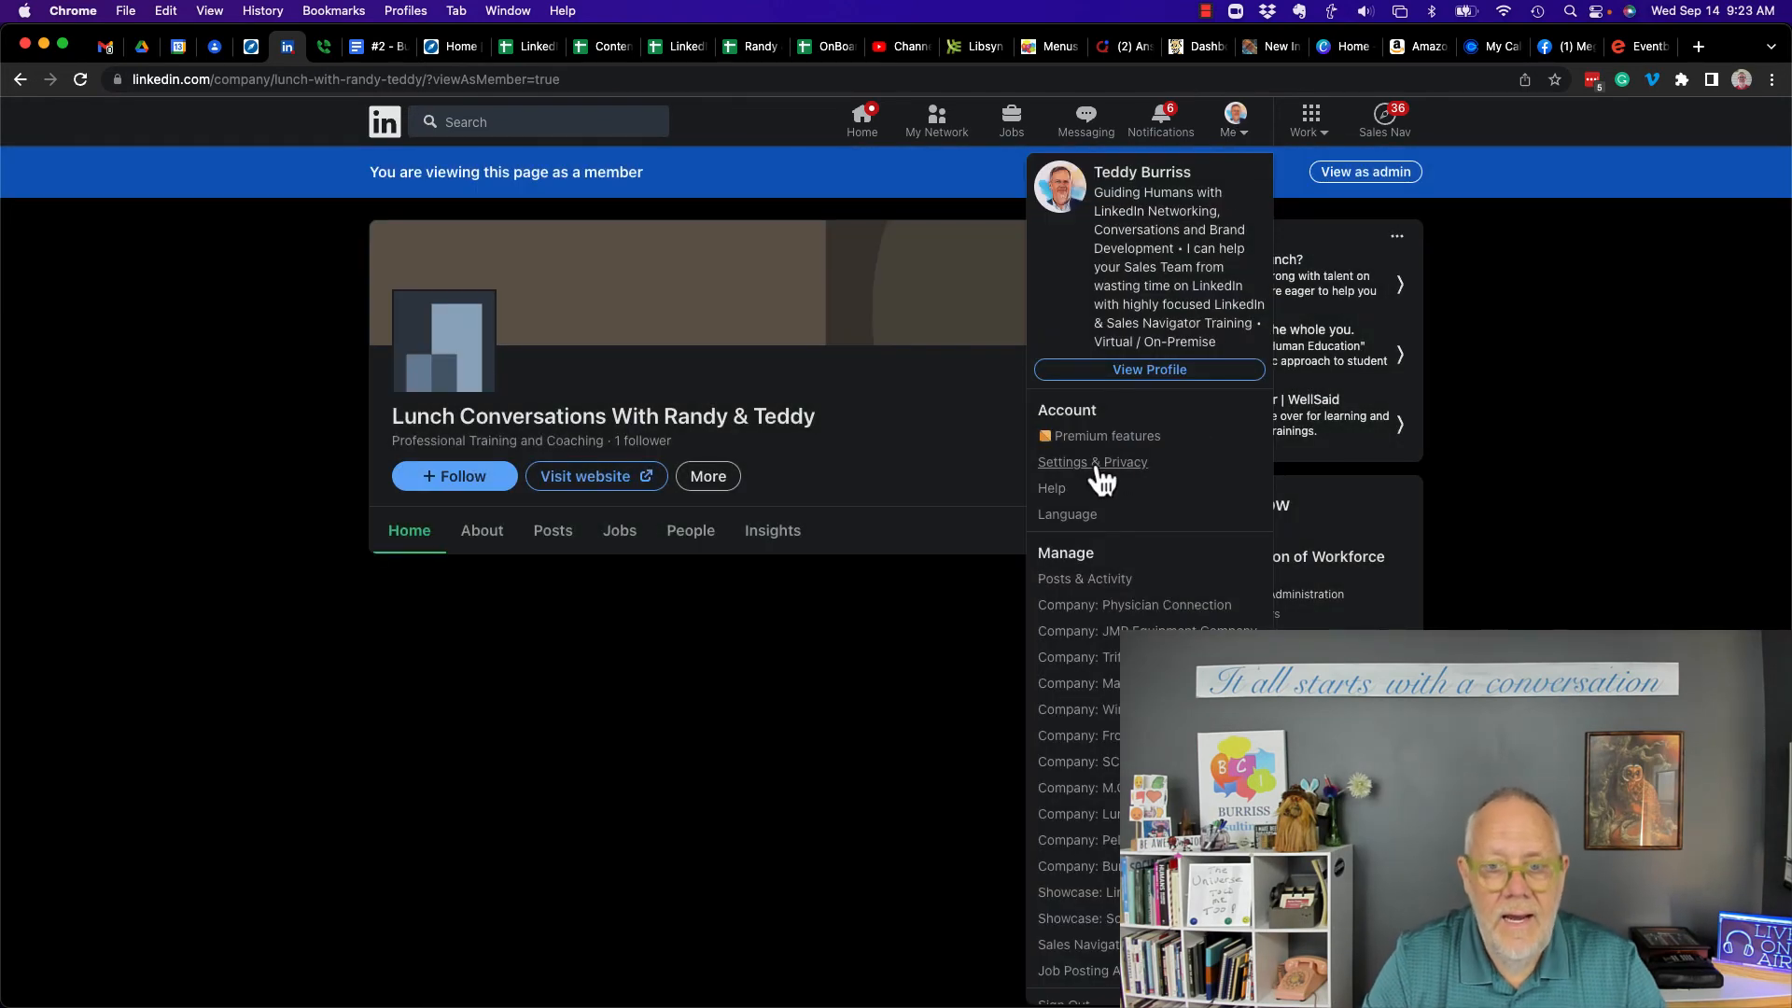
{"action": "mouse_move", "coordinate": [1056, 502]}
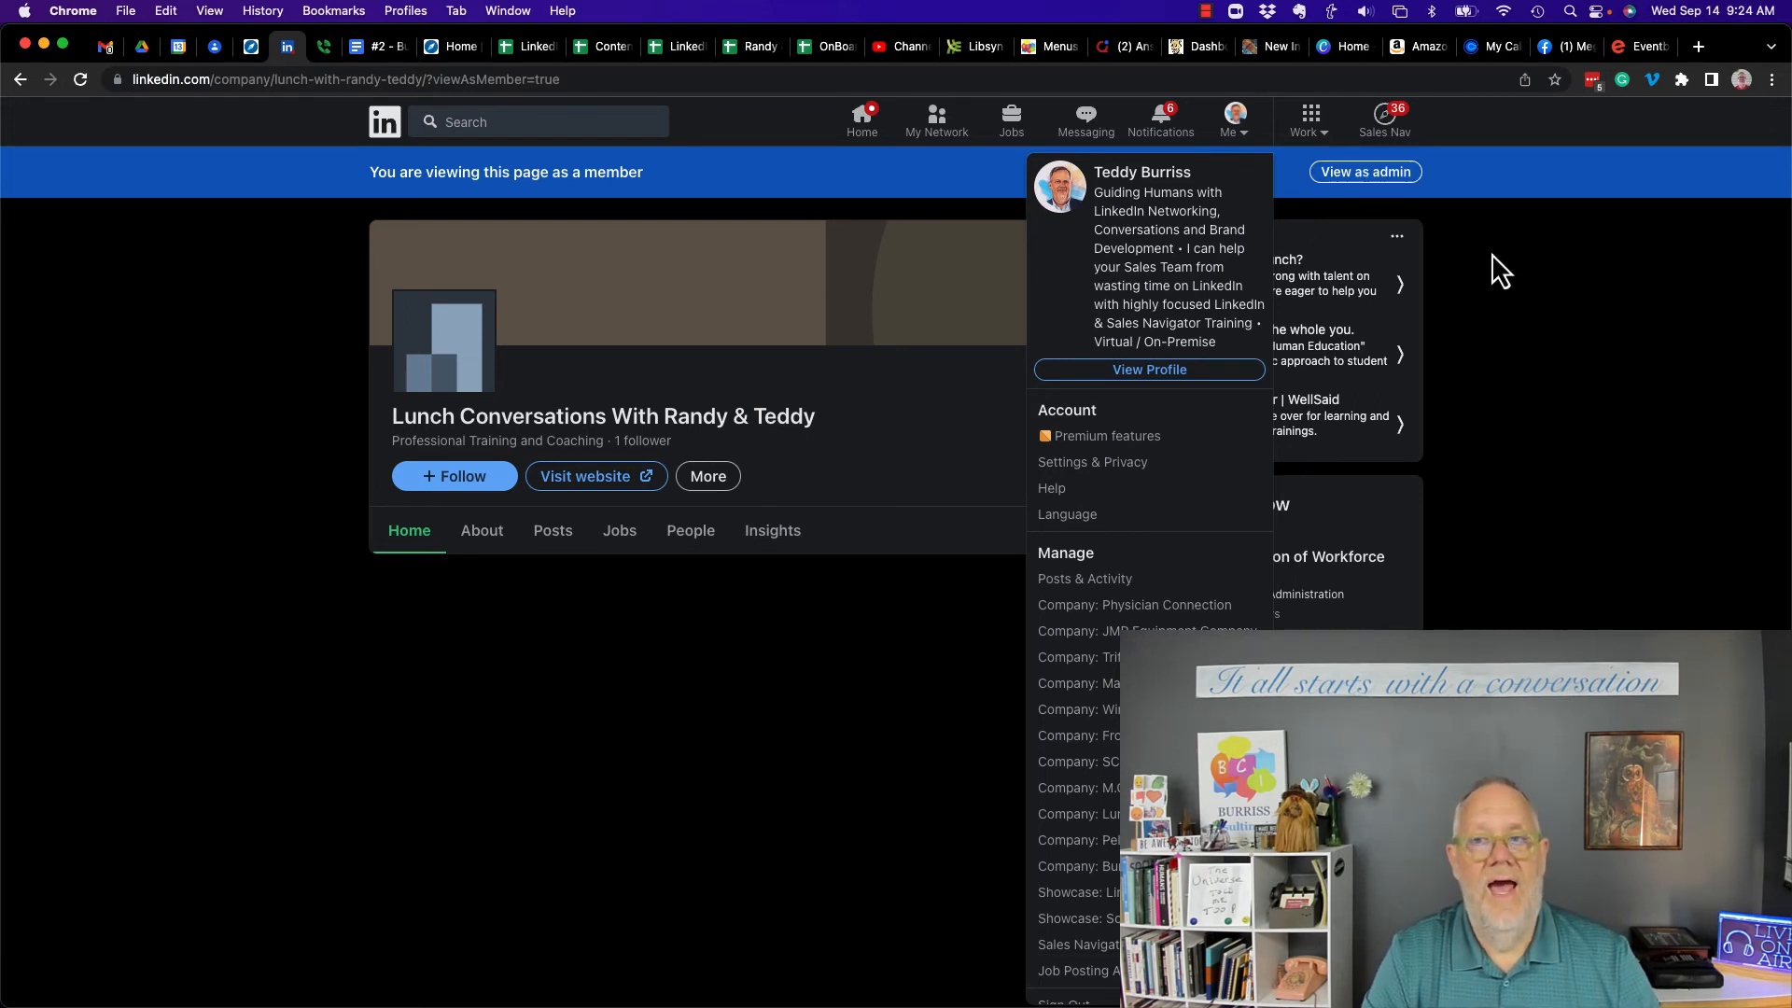
{"action": "left_click", "coordinate": [618, 623]}
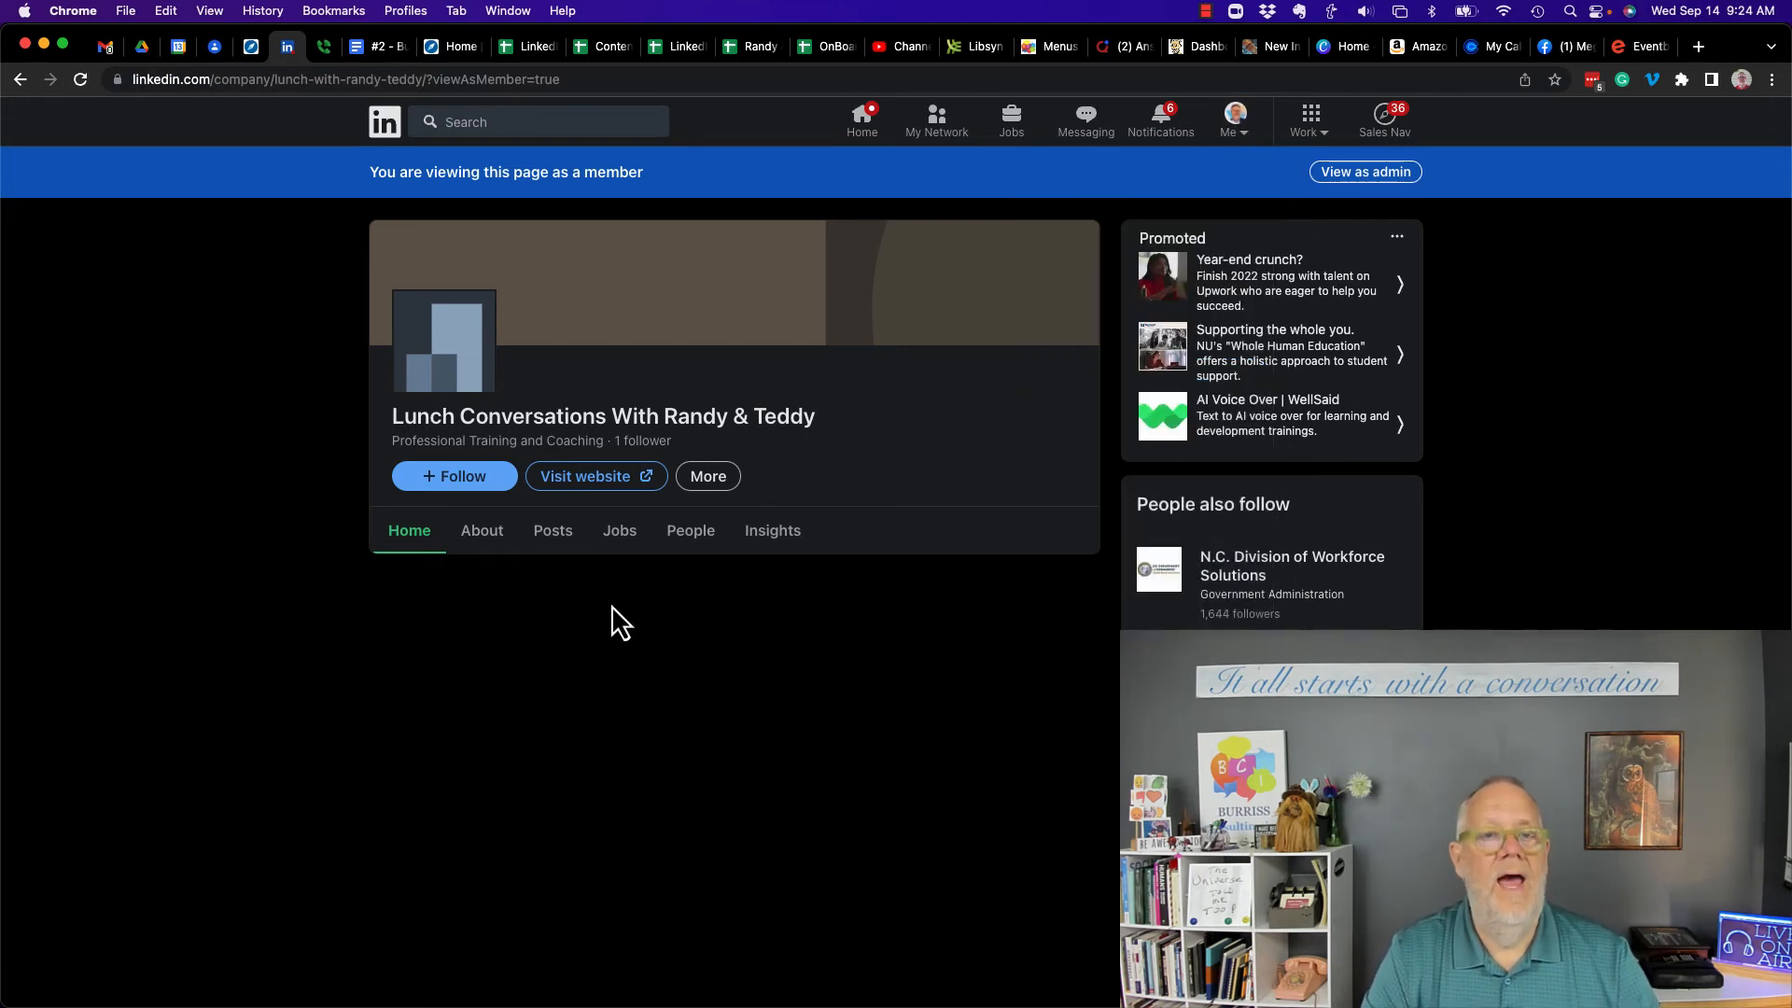
{"action": "mouse_move", "coordinate": [666, 640]}
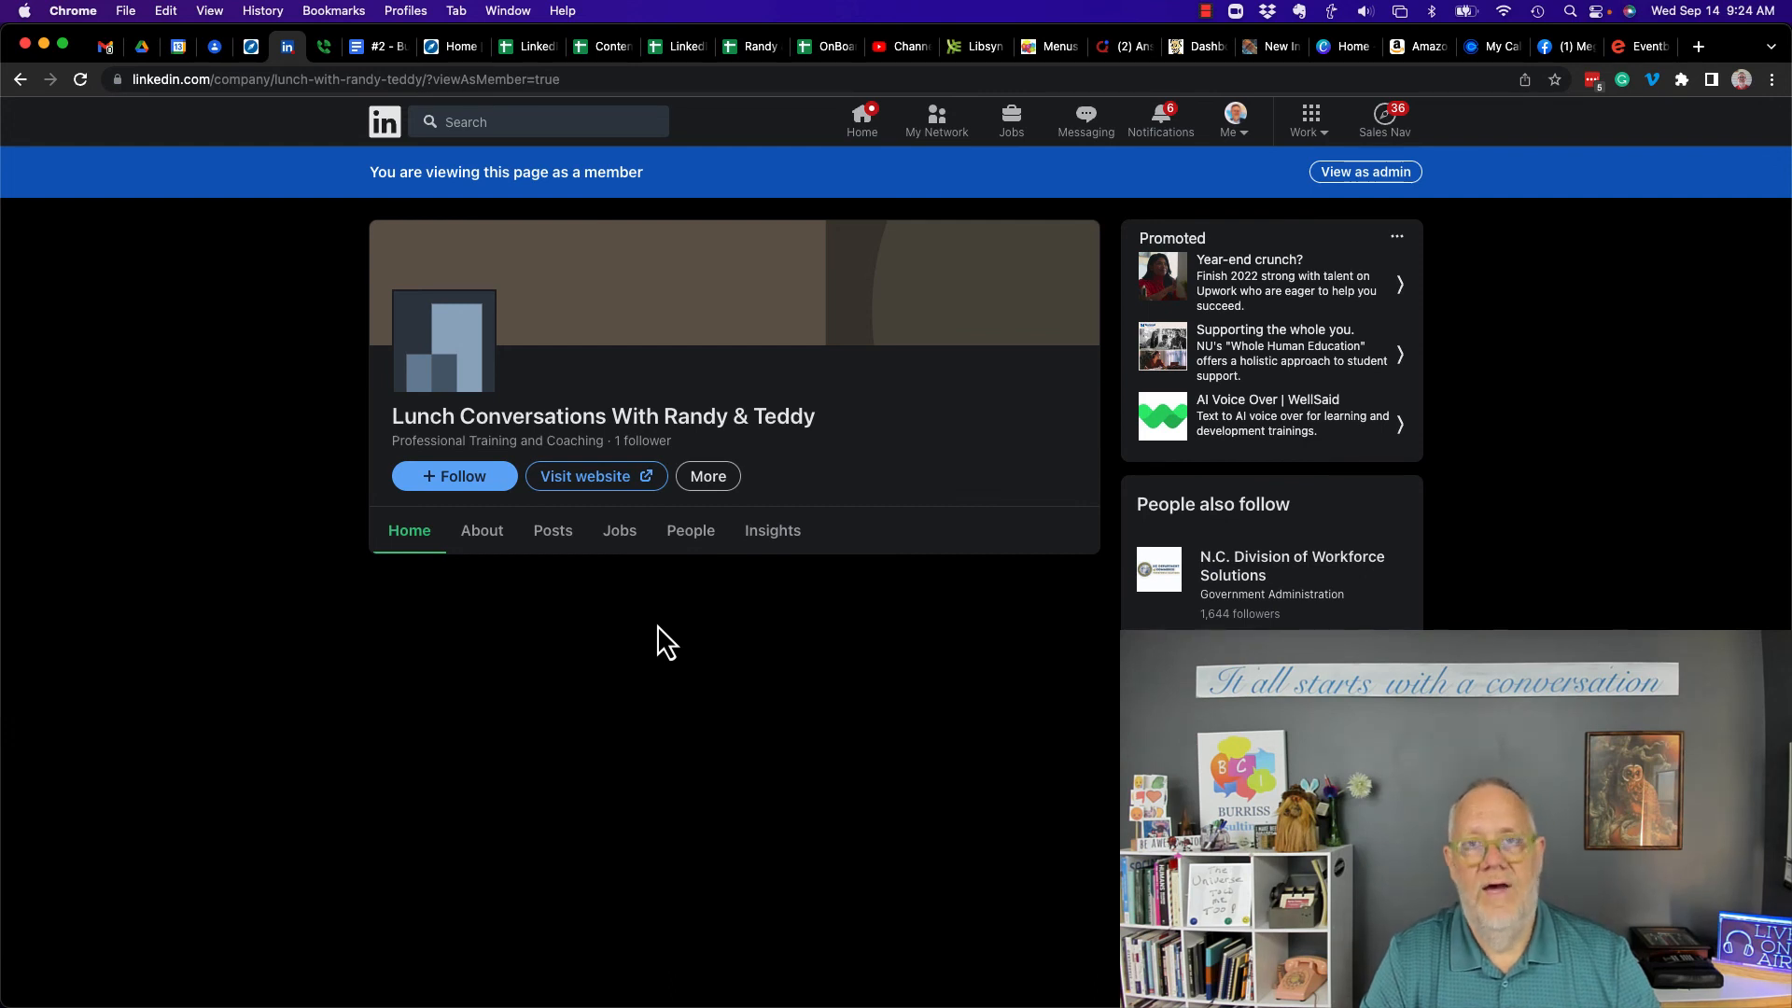